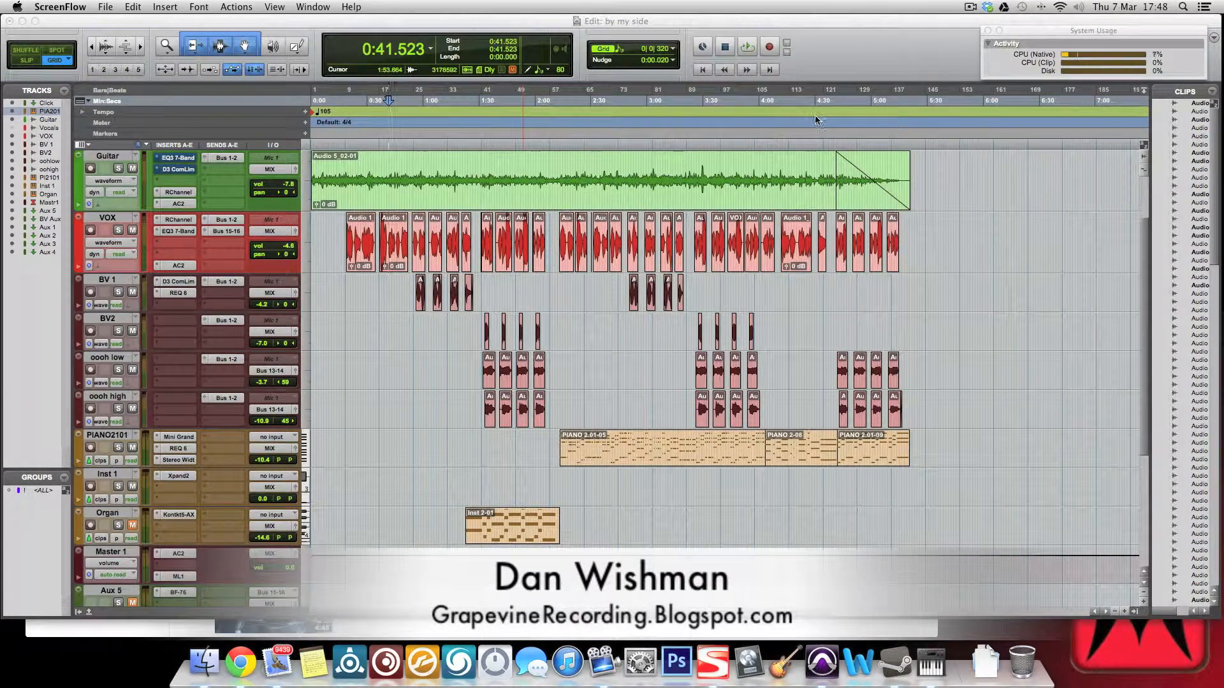
mouse_move(814, 121)
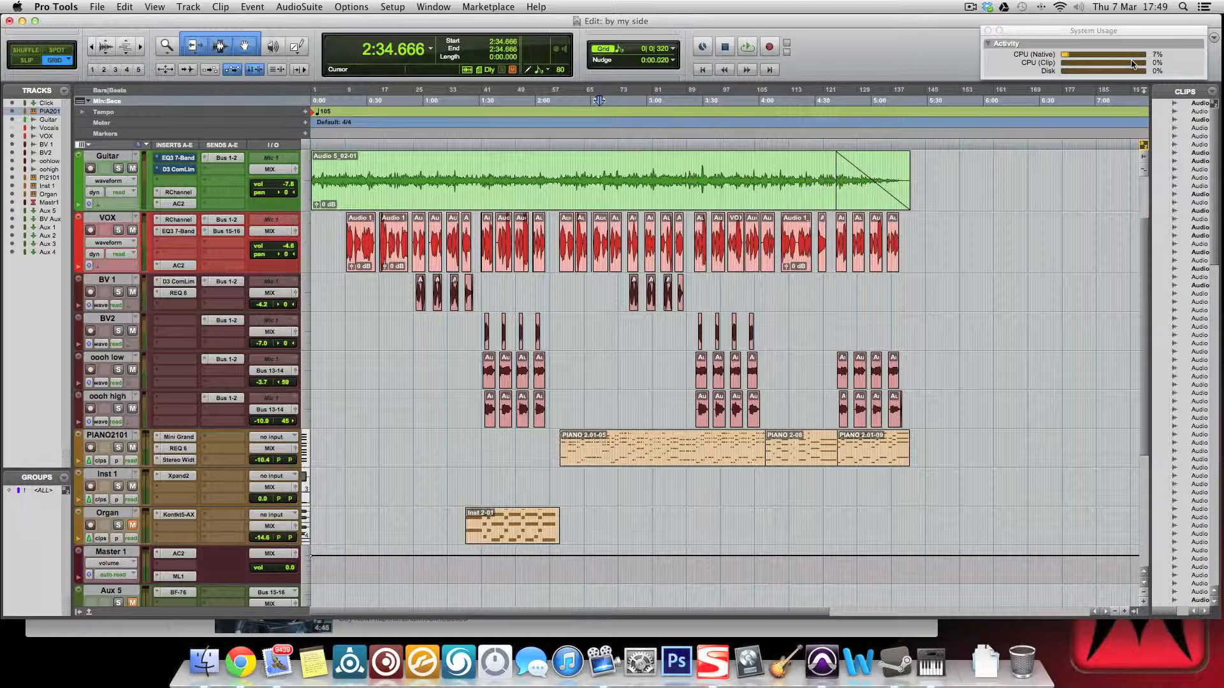
mouse_move(1127, 63)
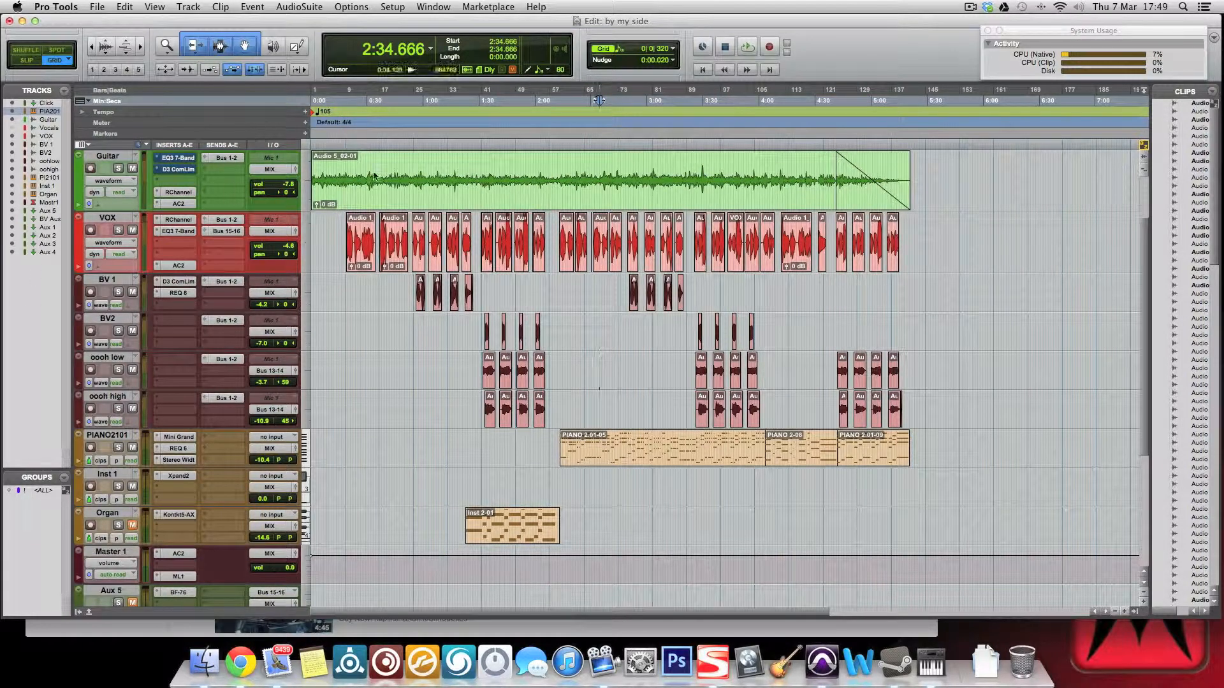
Create a new mono audio track named Guitar Bounce
left_click(593, 186)
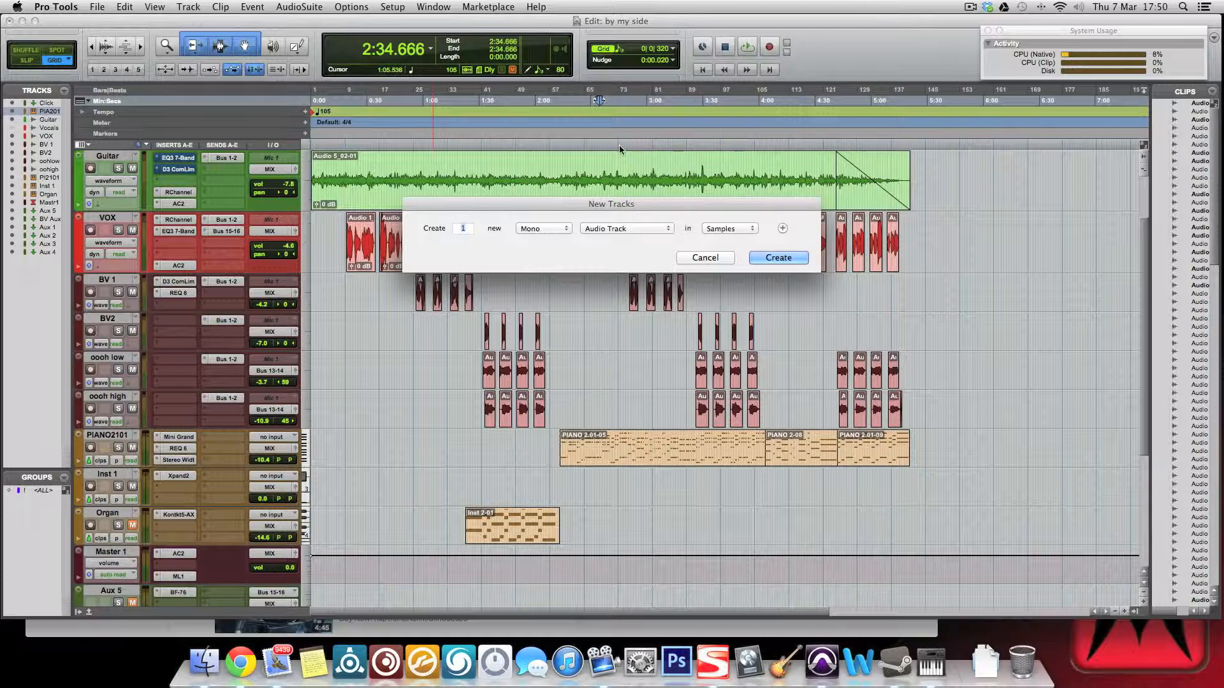
left_click(776, 258)
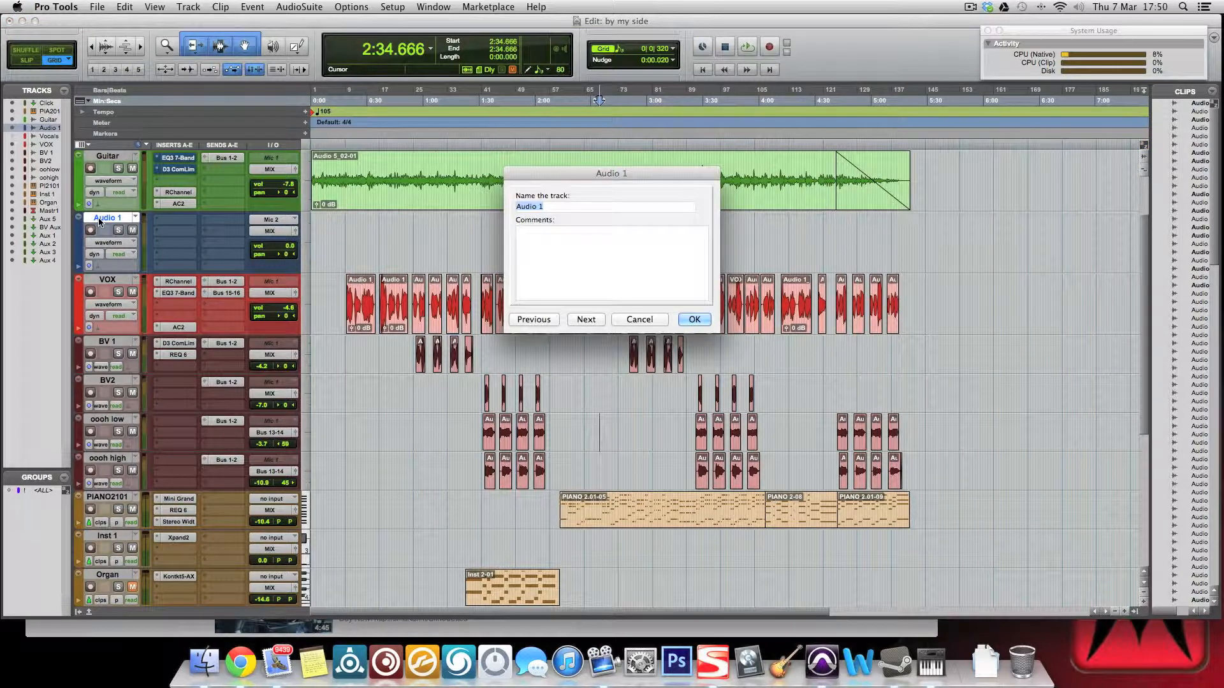
type("Guitar Bounce")
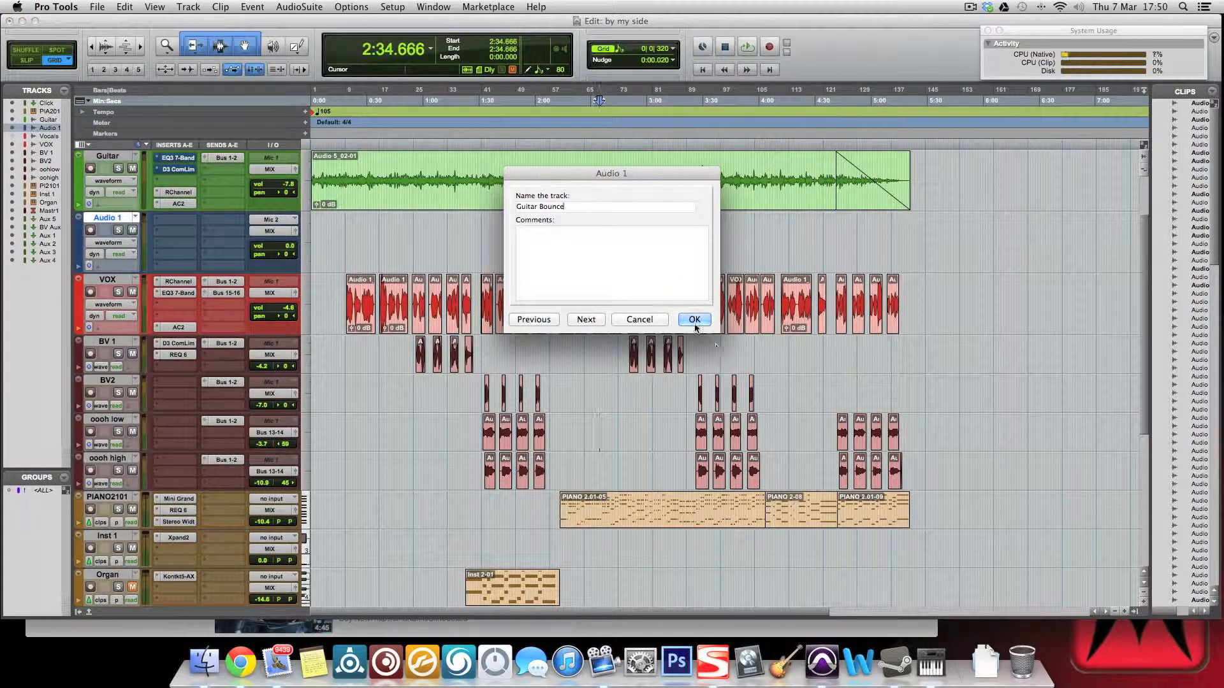
left_click(693, 319)
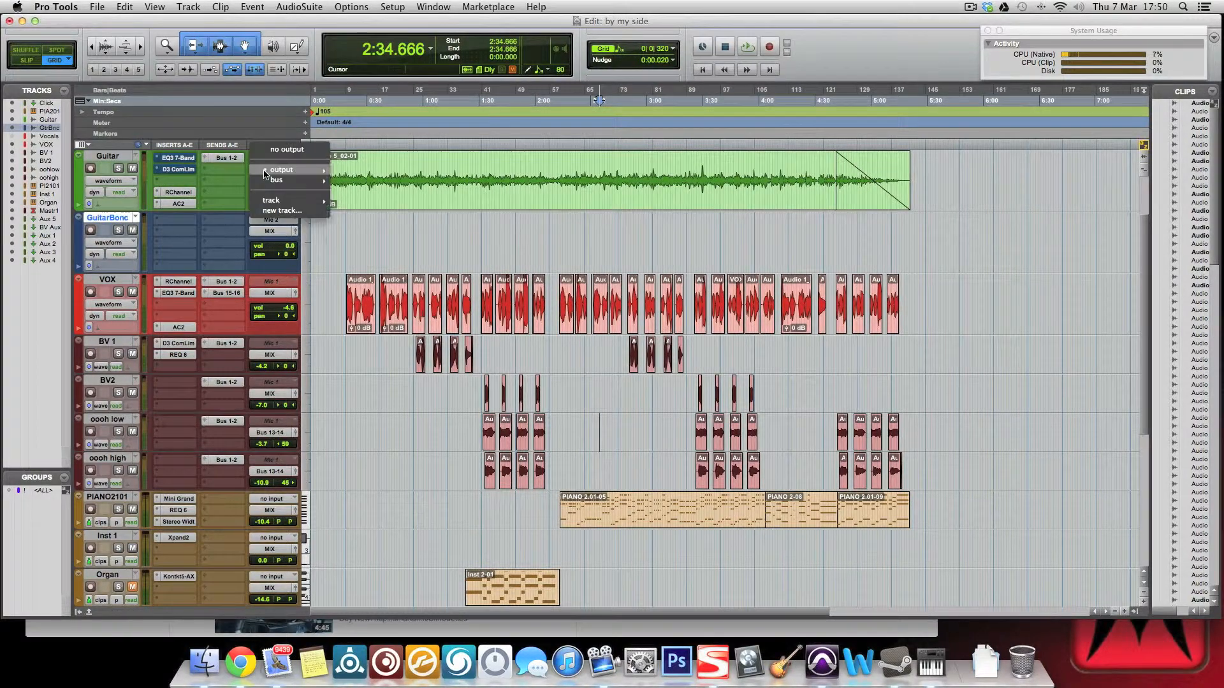
Route the Guitar track's output and Guitar Bounce's input to Bus 17
left_click(281, 170)
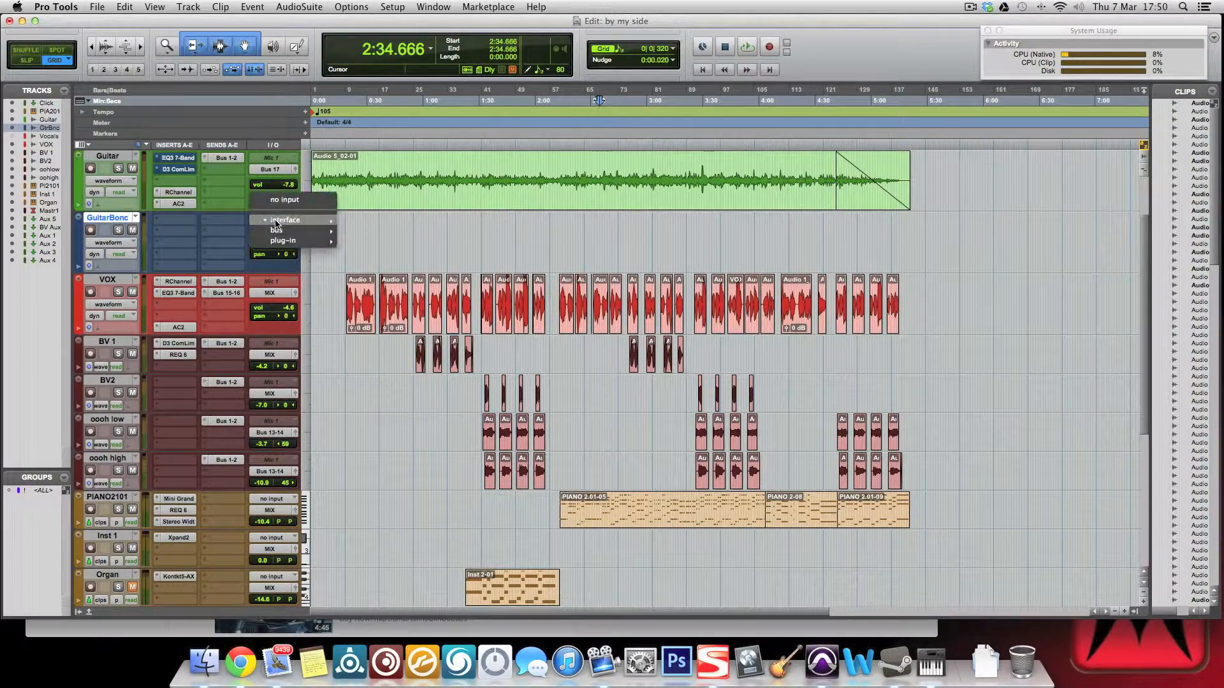
left_click(278, 230)
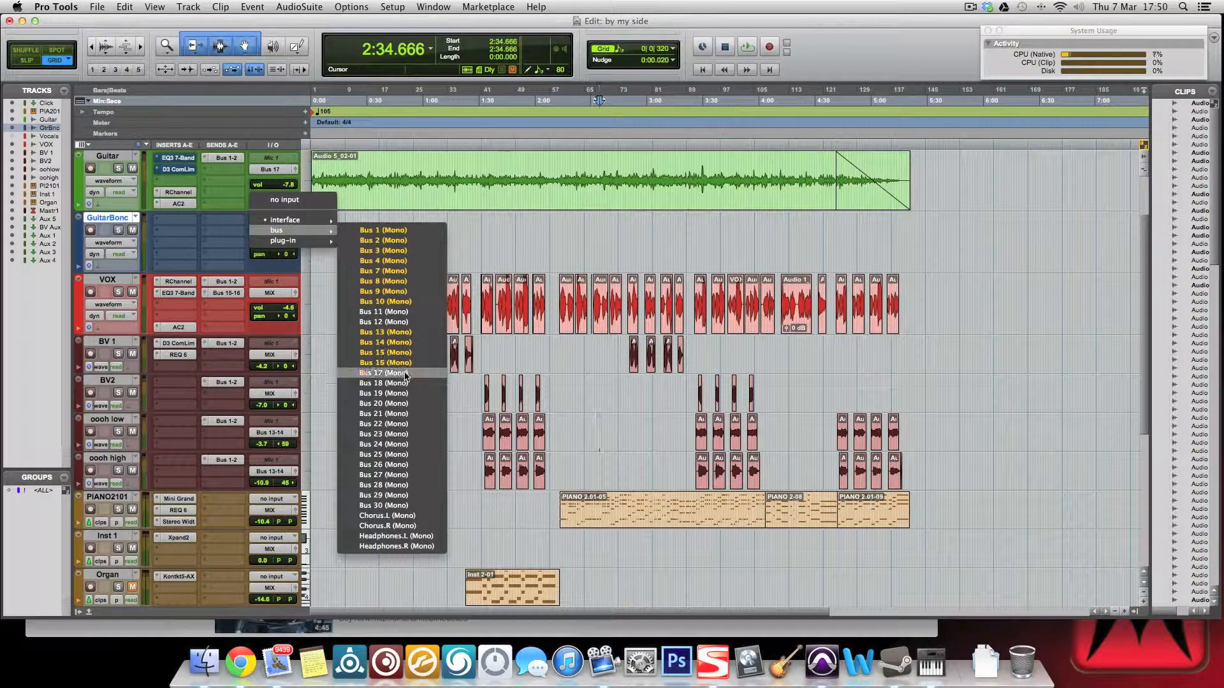
left_click(383, 372)
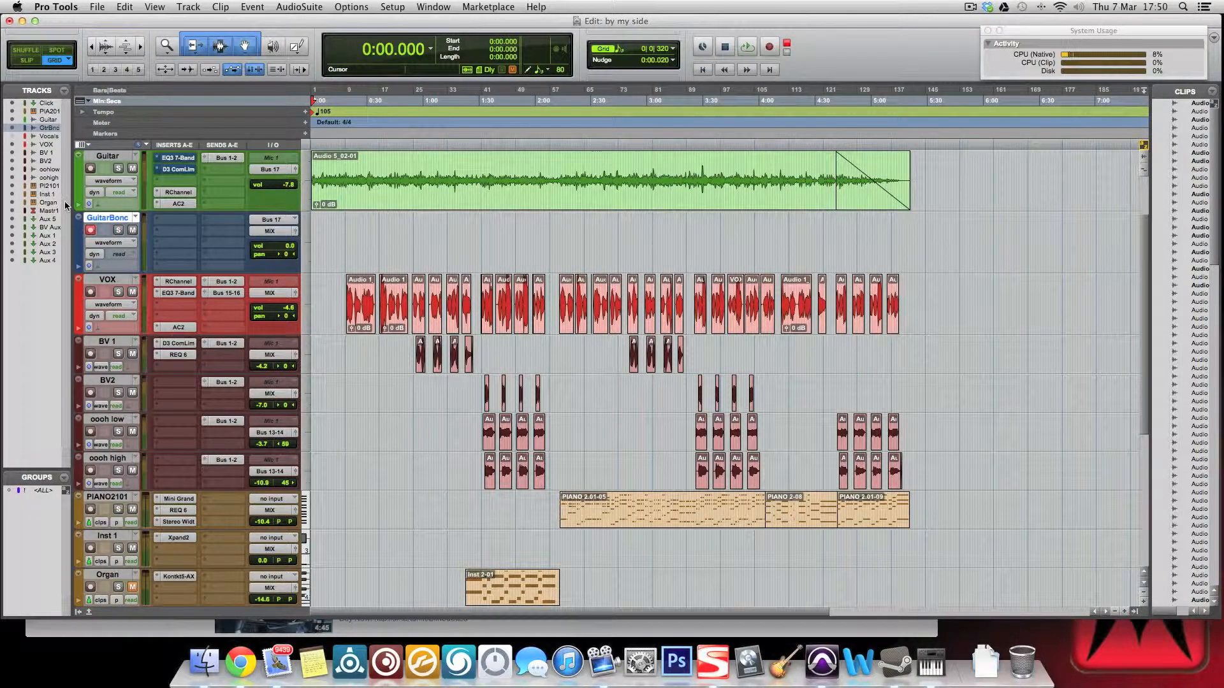
Record a short Guitar Bounce_01 clip from Bus 17 onto Guitar Bounce
scroll("down", 3)
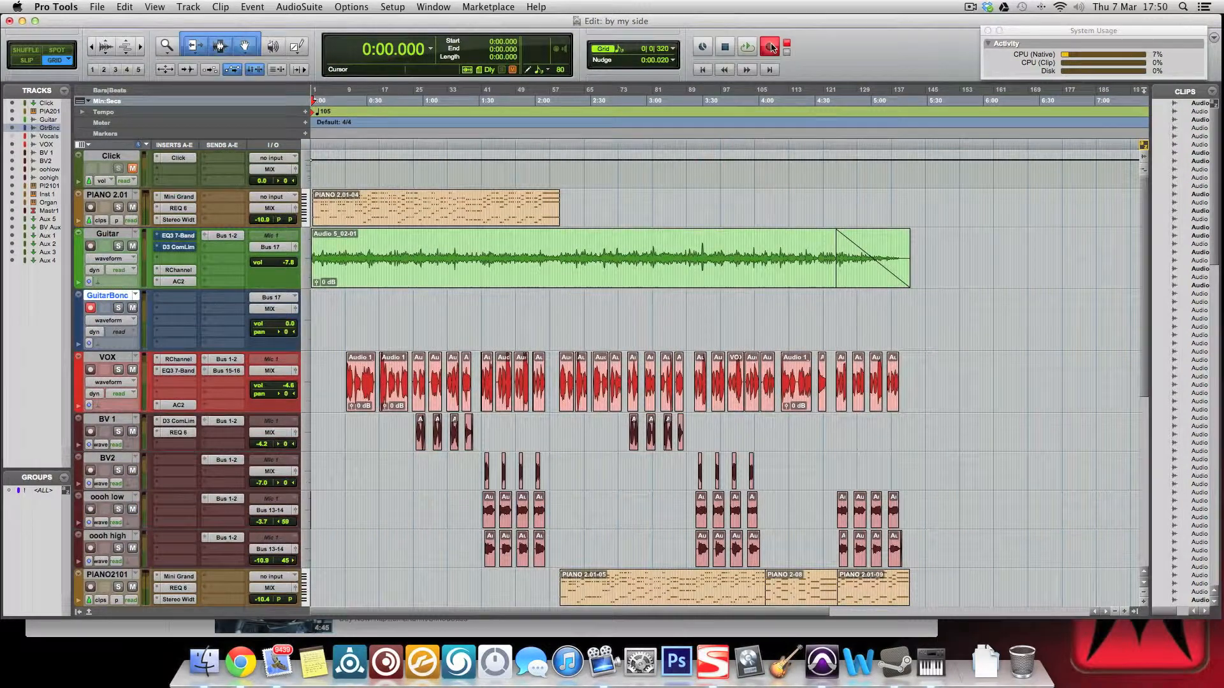
left_click(768, 46)
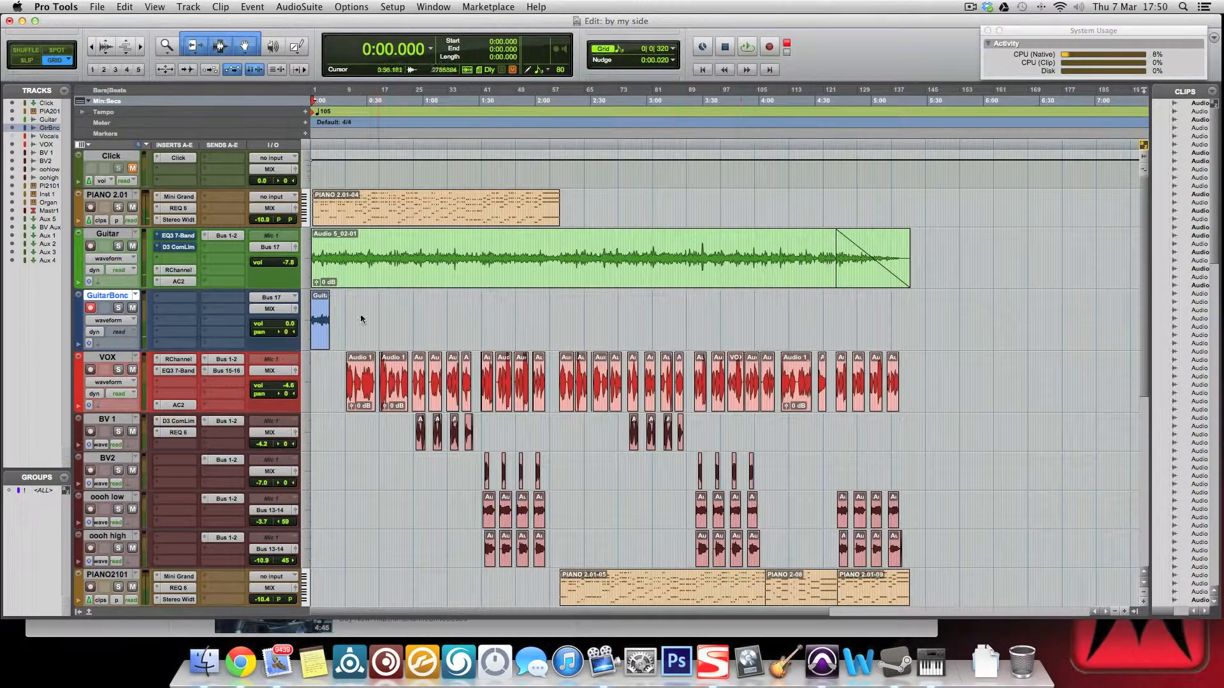
left_click(117, 306)
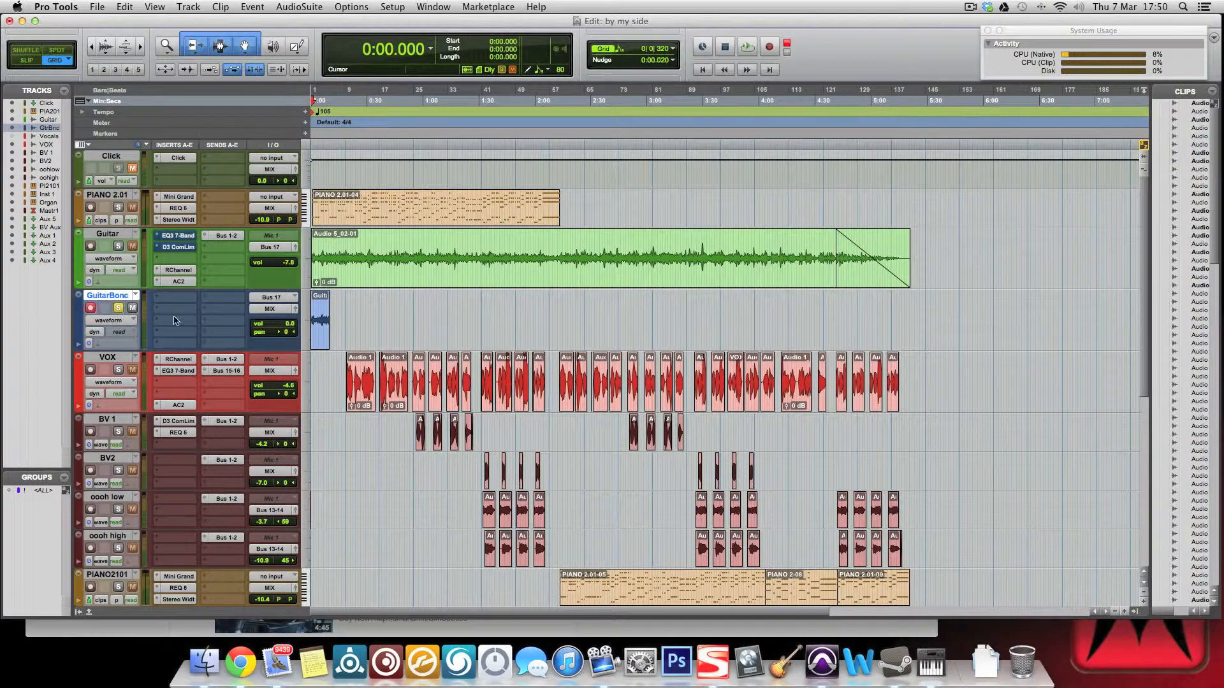
left_click(744, 47)
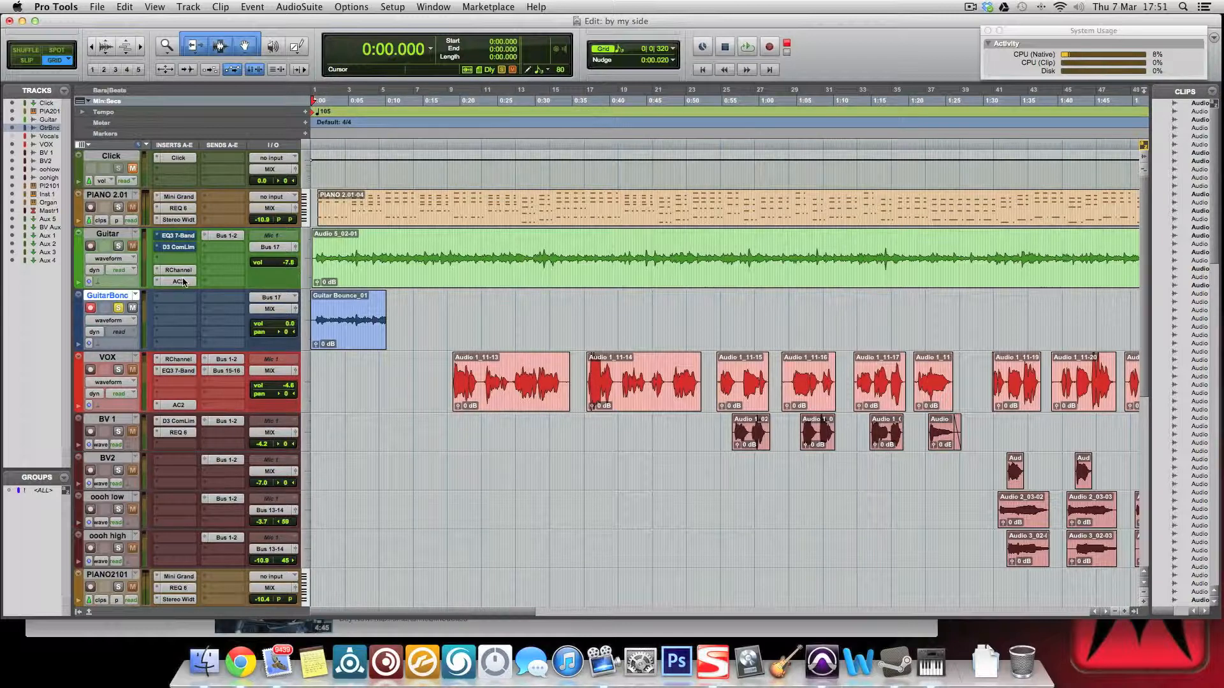
mouse_move(177, 281)
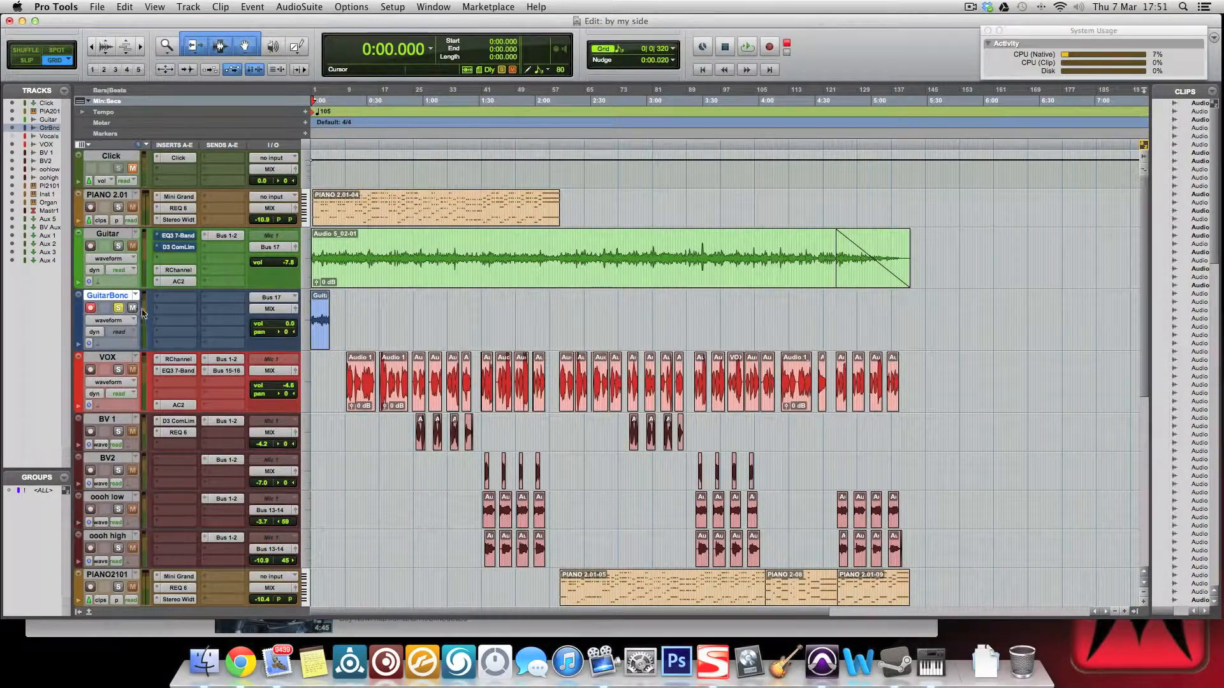
Delete the Guitar Bounce track and browse the Avid plug-in choices for Guitar
right_click(107, 295)
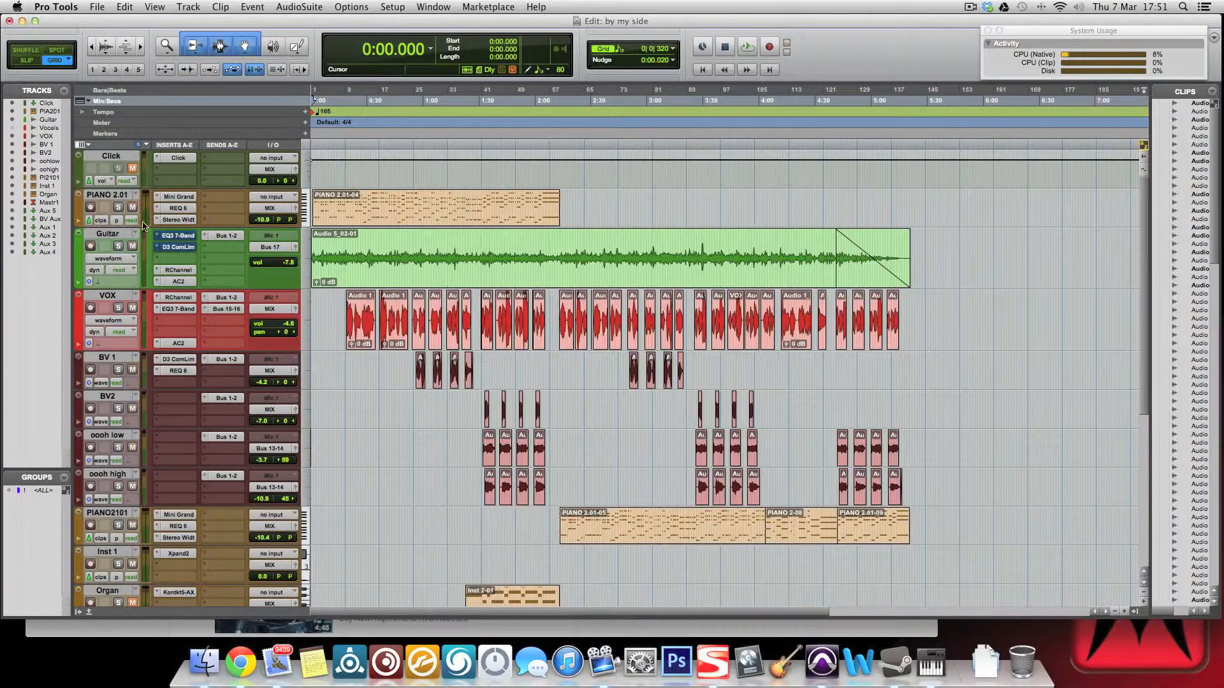
left_click(178, 281)
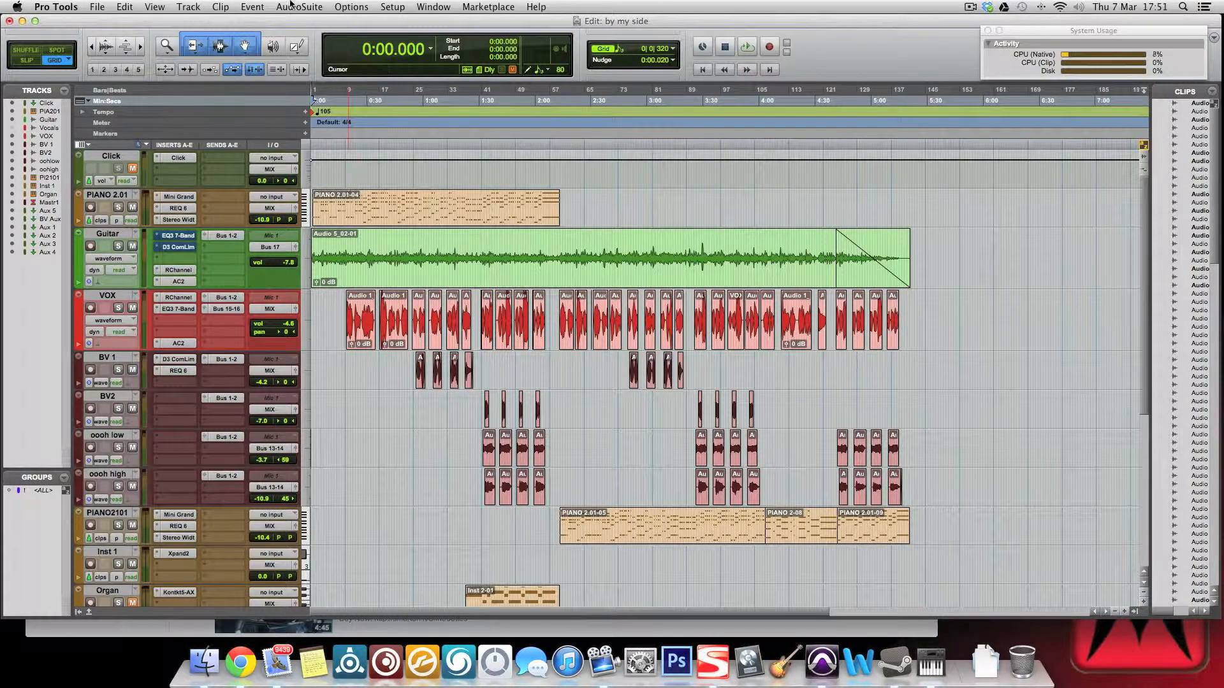
left_click(299, 7)
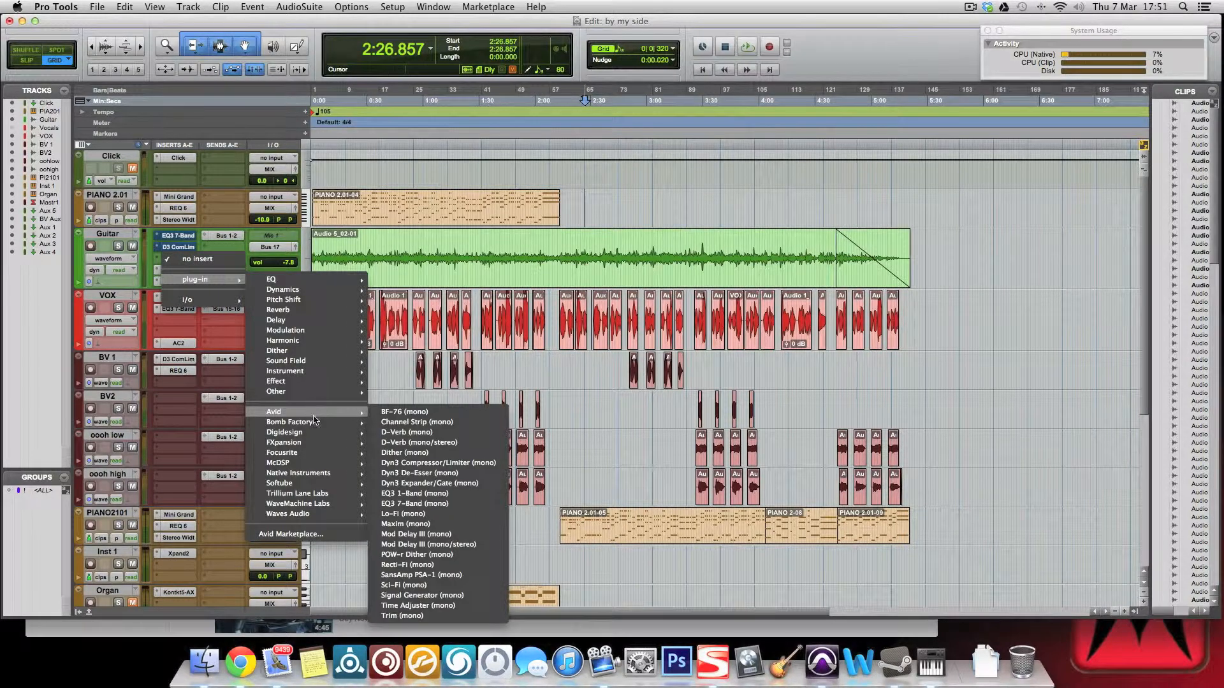
mouse_move(293, 514)
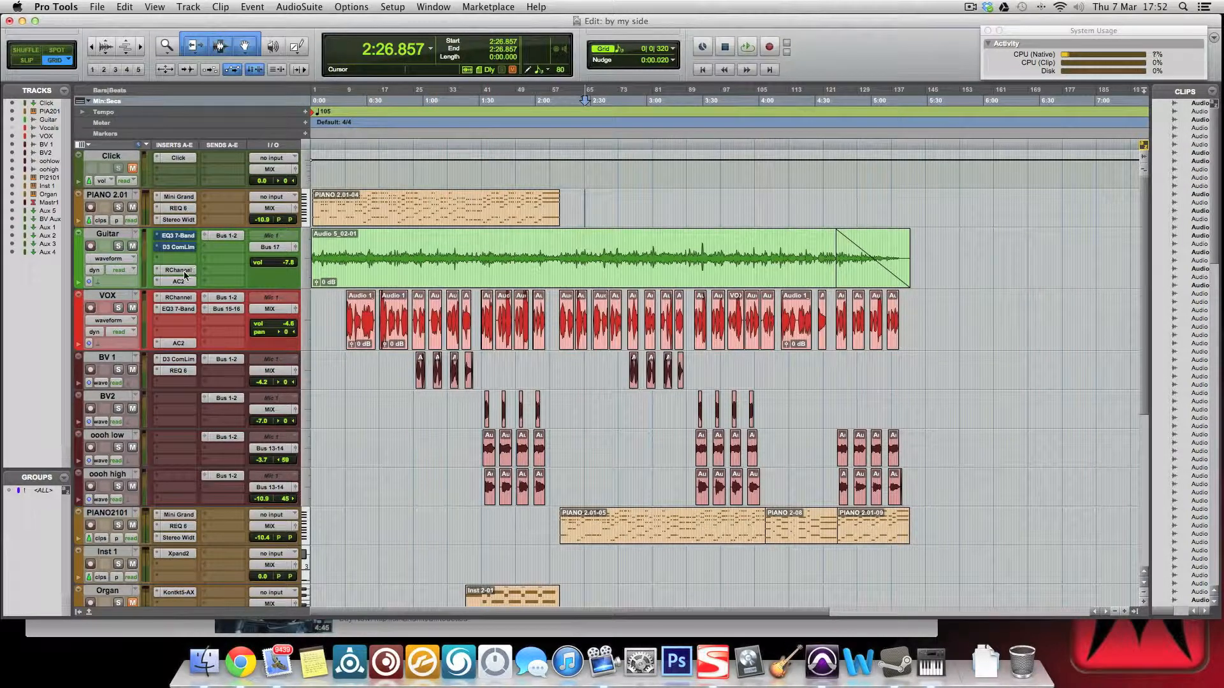
Save a preset named 'By My Side Guitar' from Guitar's RChannel insert
left_click(178, 269)
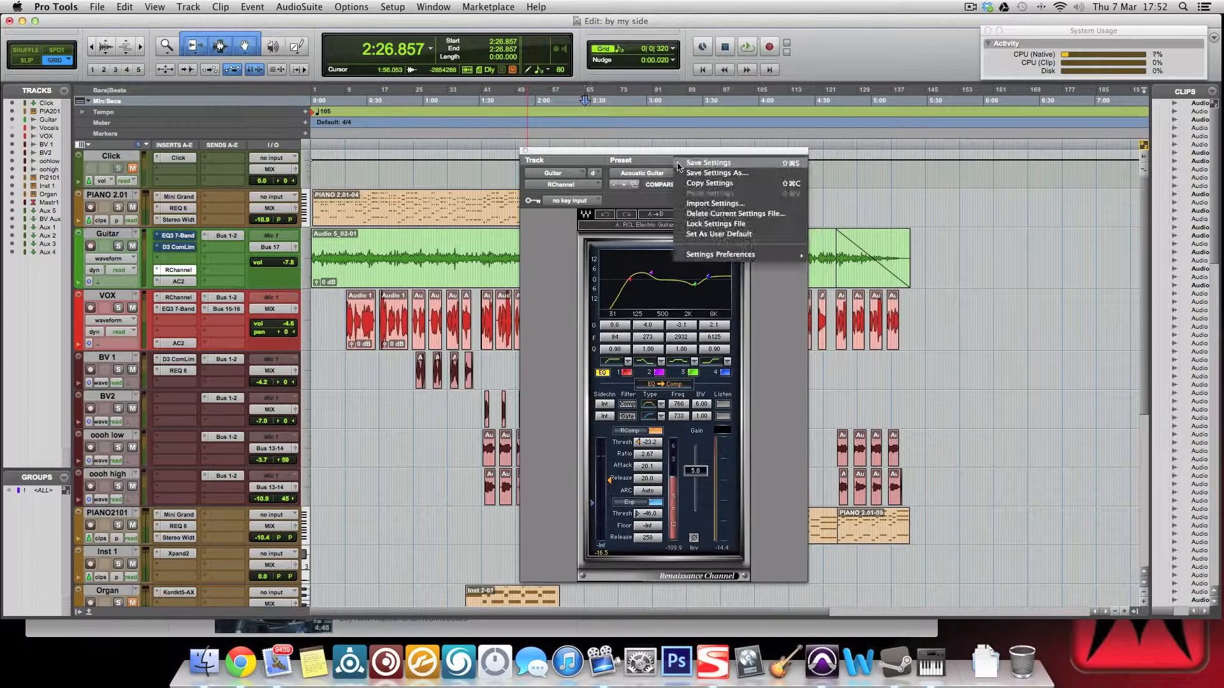
left_click(675, 160)
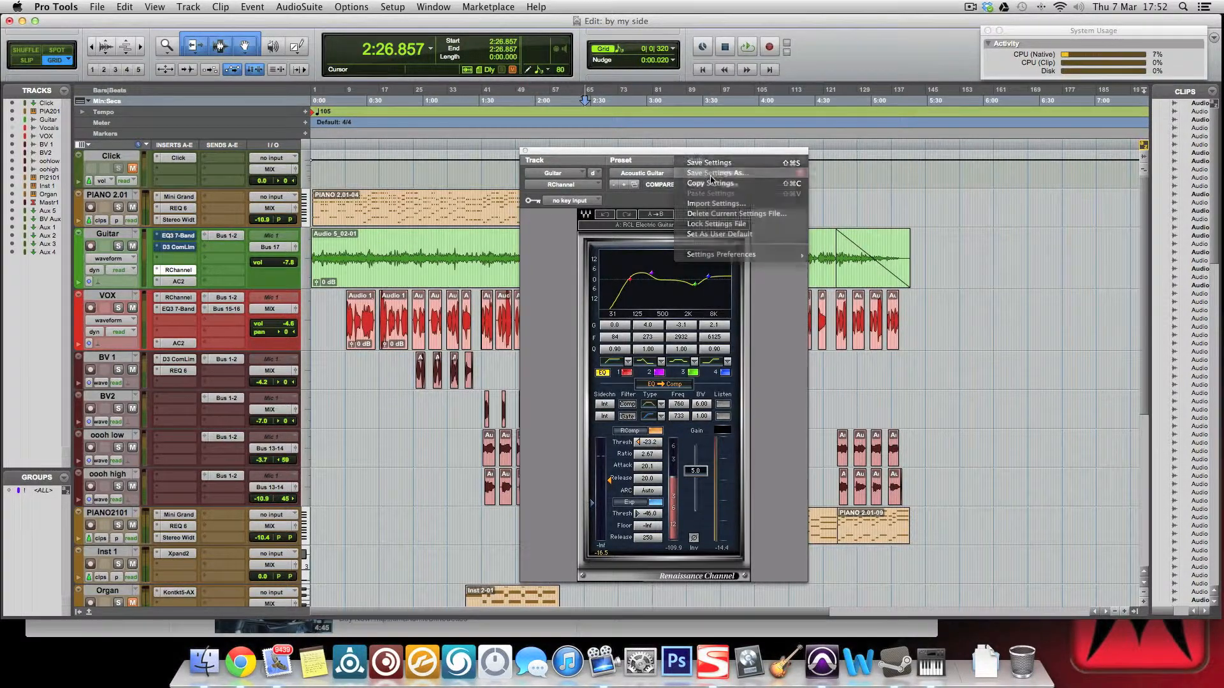
left_click(714, 173)
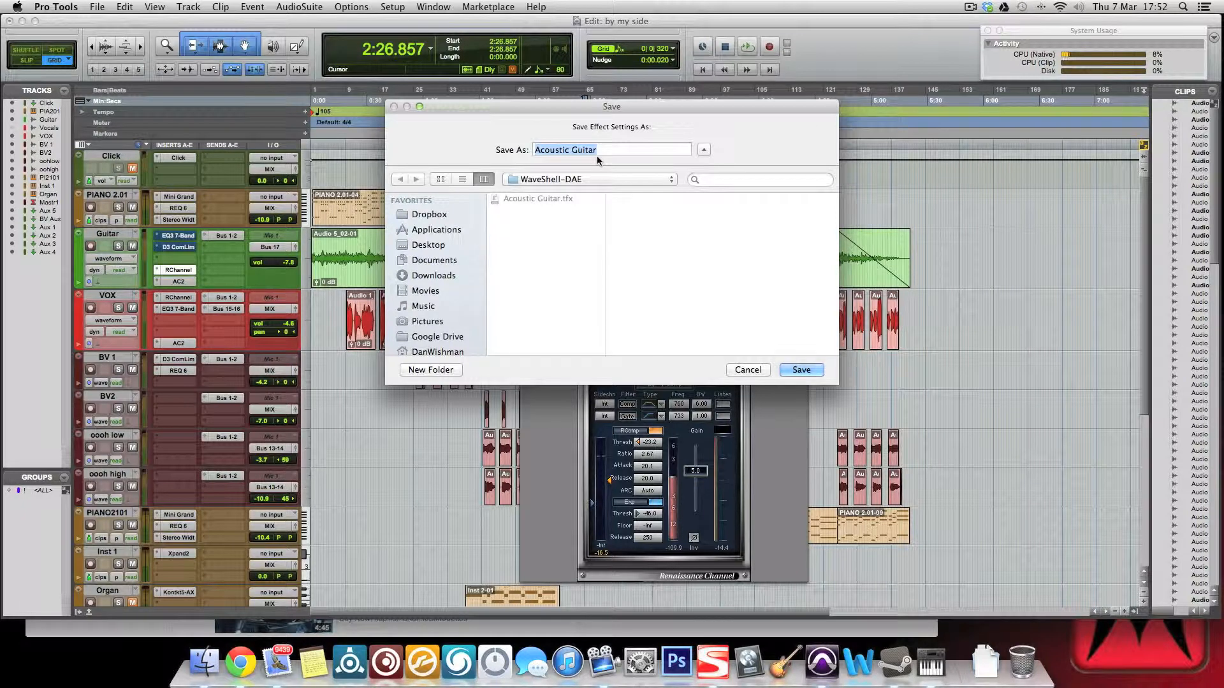
type("By y die")
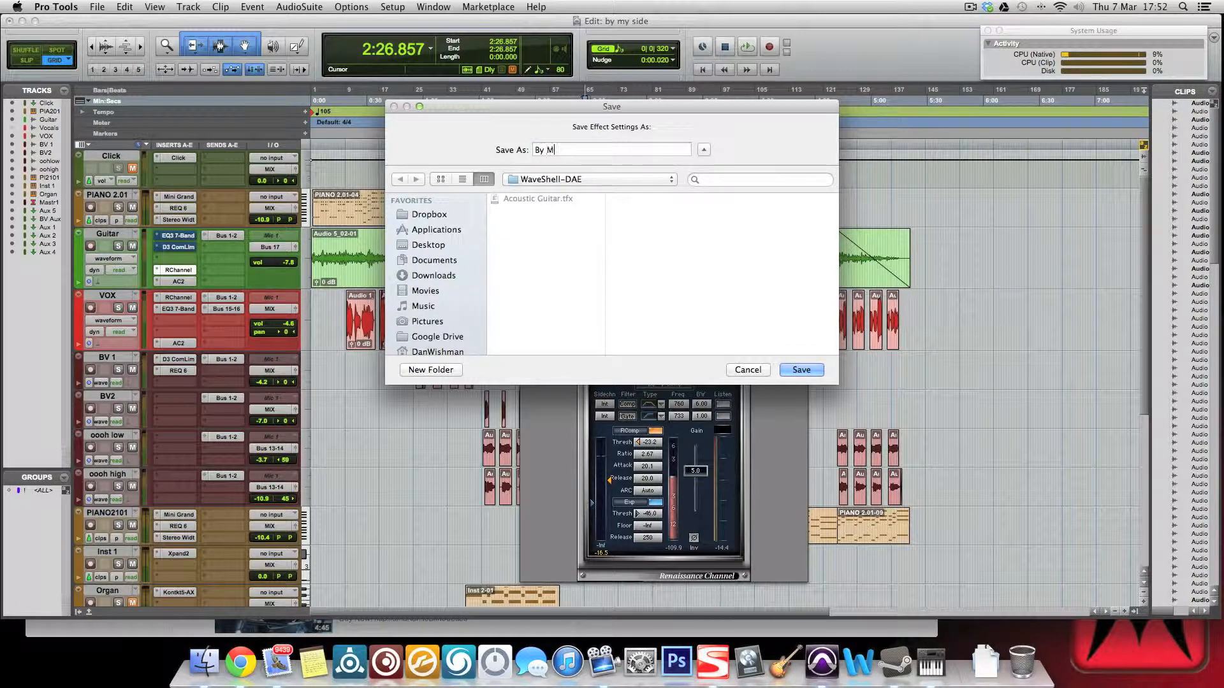
type("y")
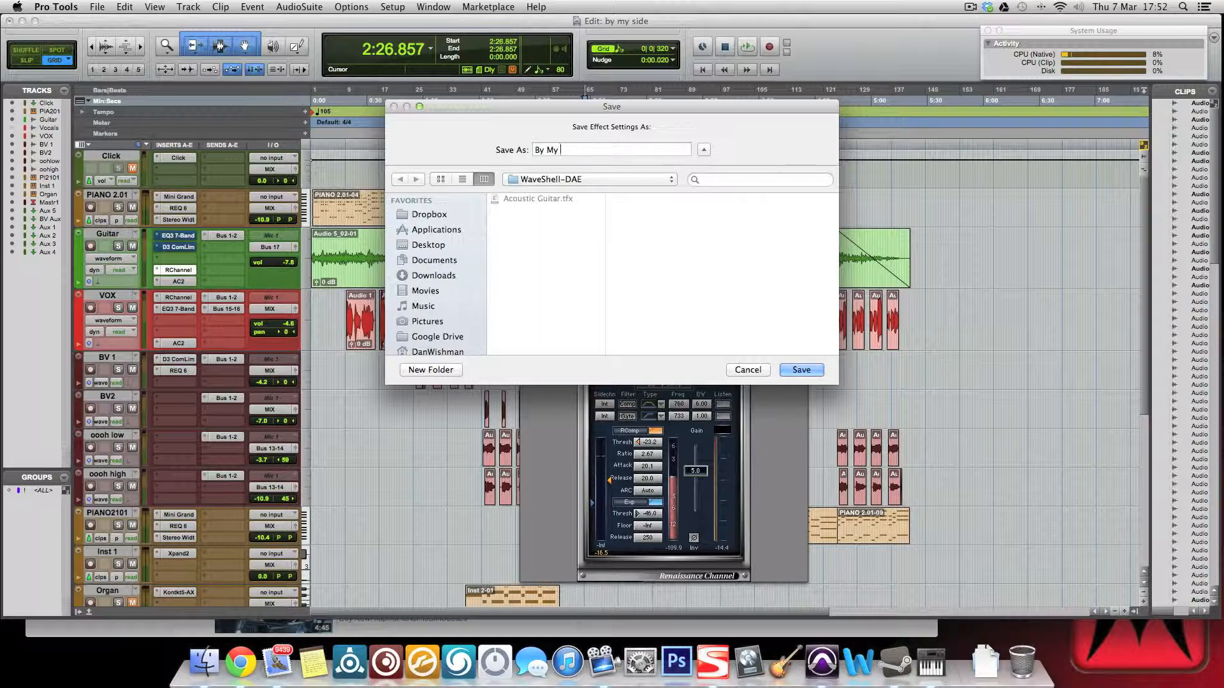
type("Side C")
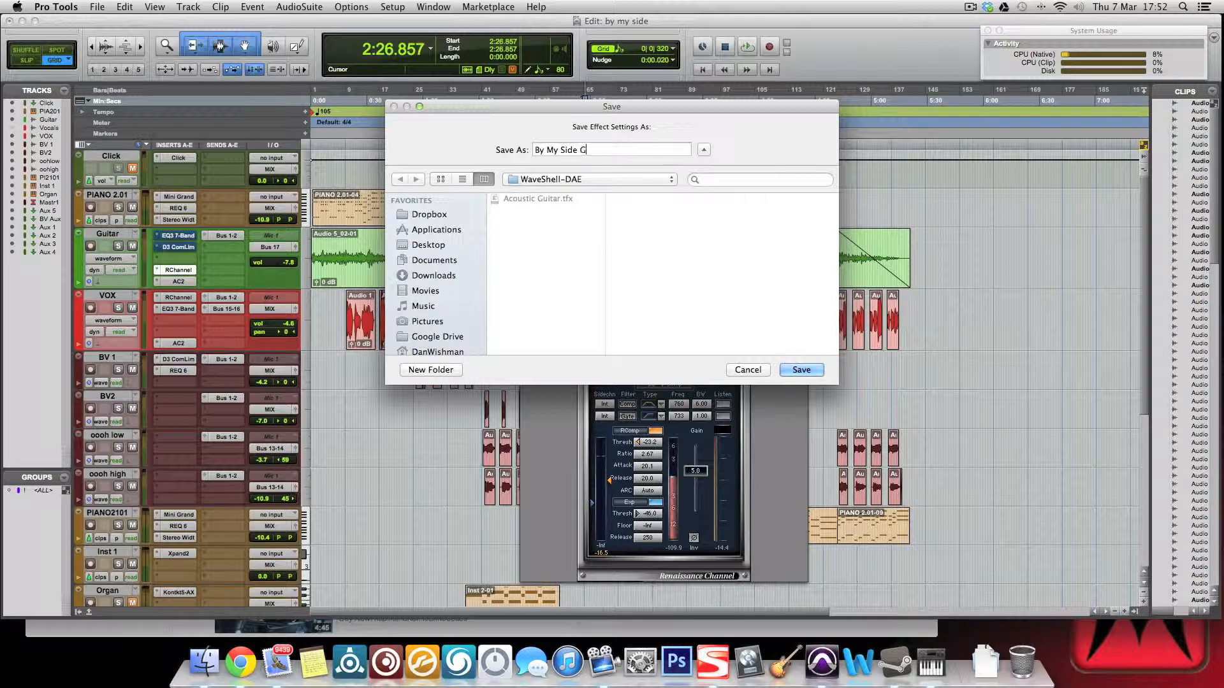
type("uitar")
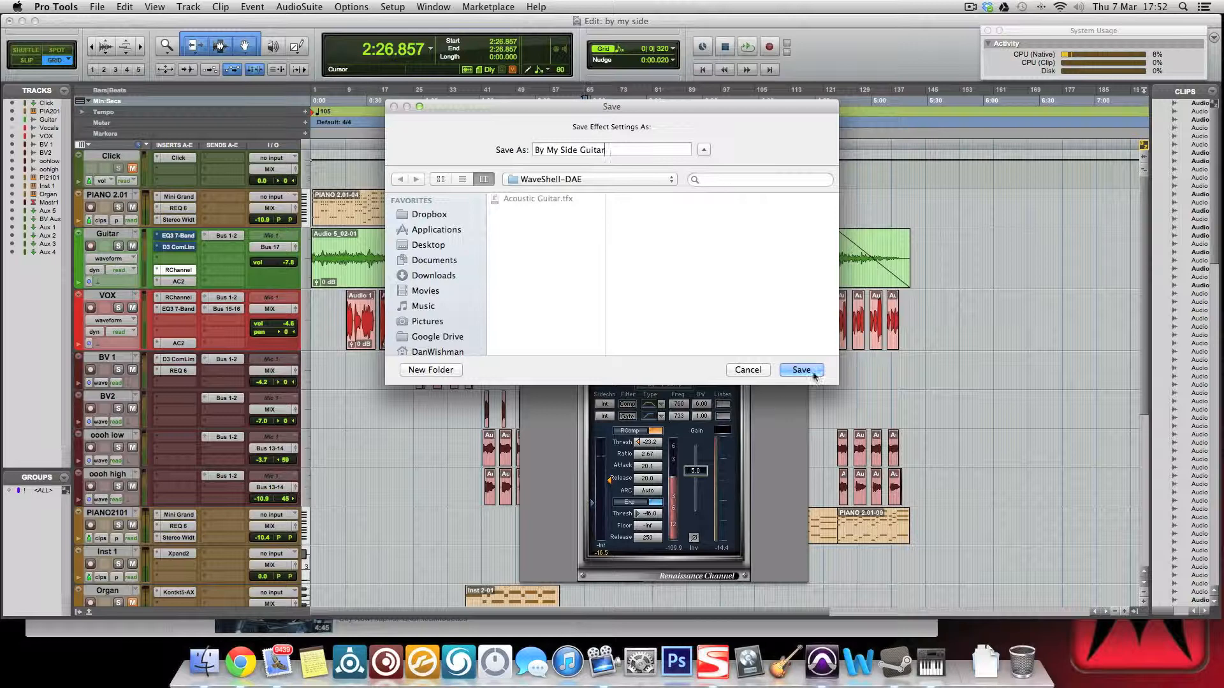
left_click(800, 370)
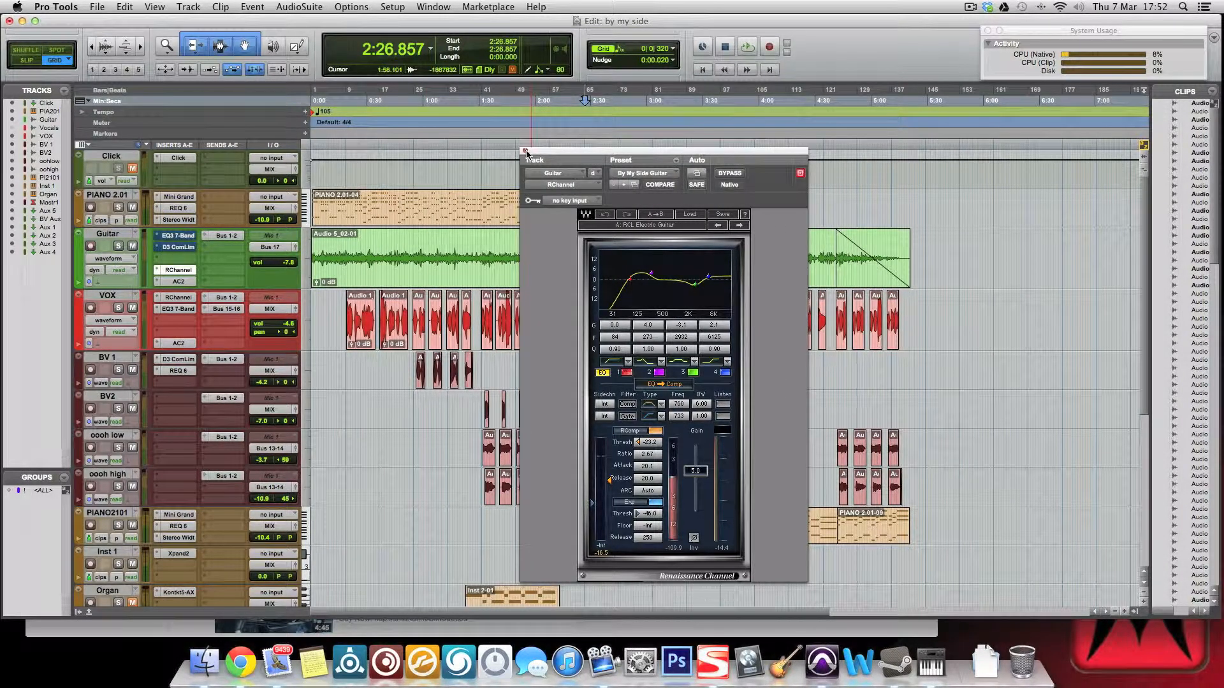
left_click(300, 6)
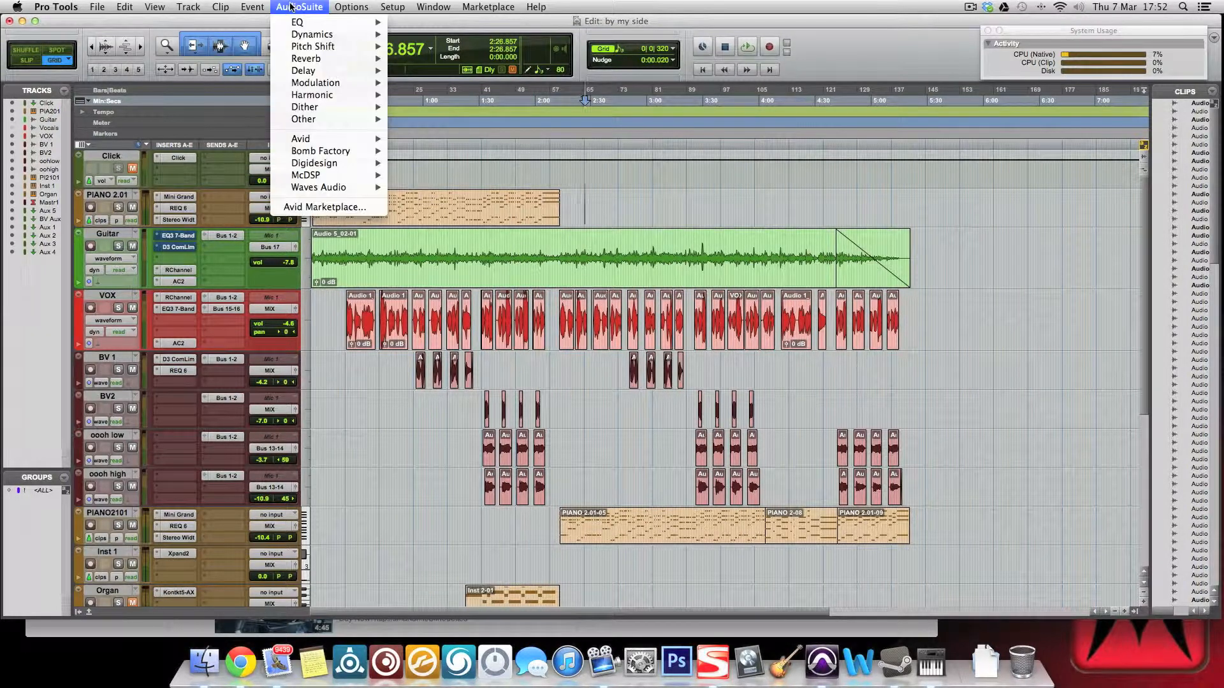
mouse_move(303, 119)
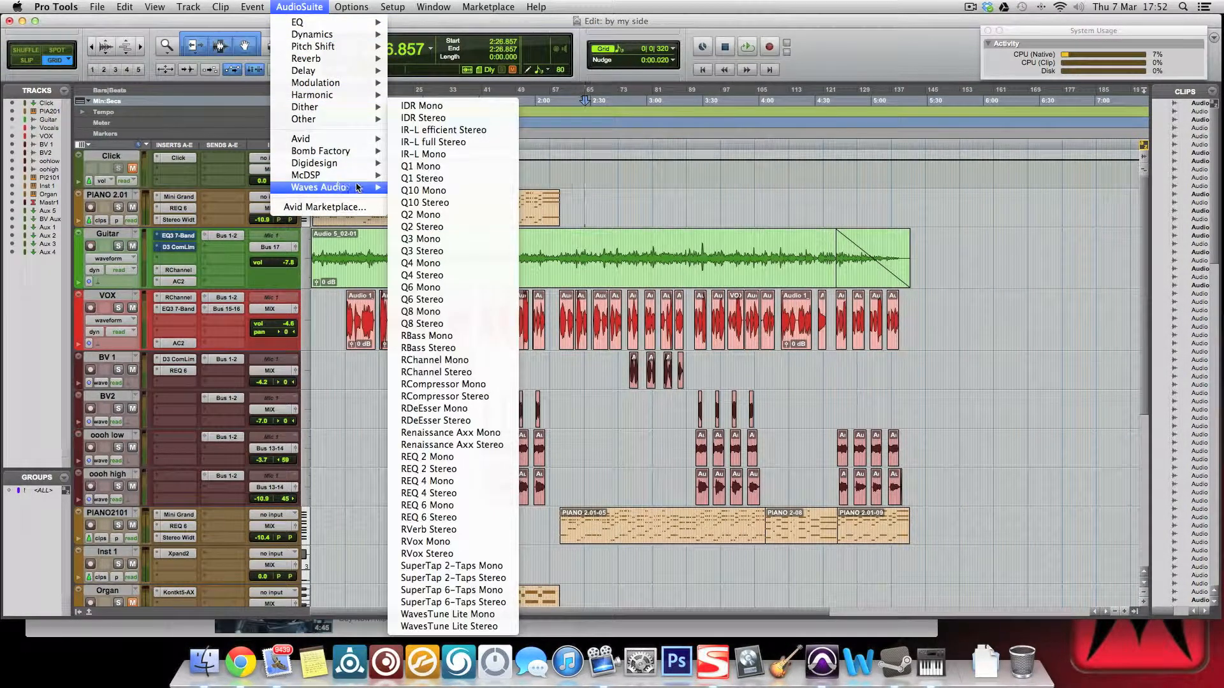
mouse_move(435, 372)
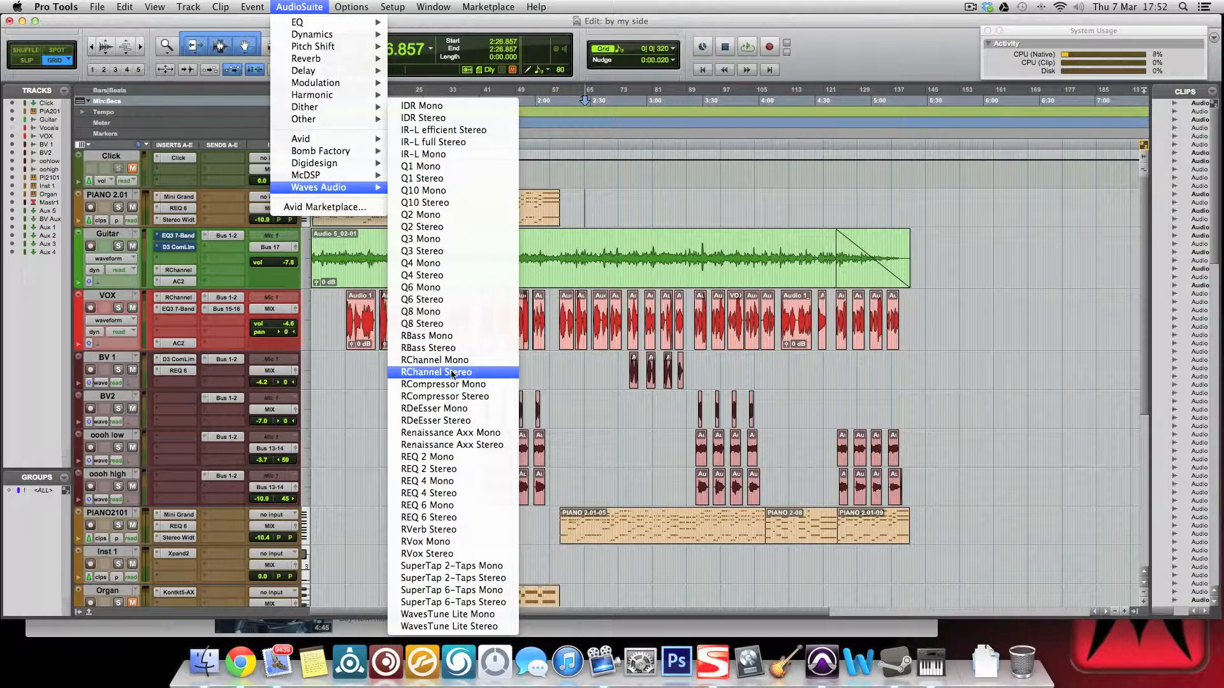
Render the Guitar clip through AudioSuite RChannel with the By My Side Guitar preset
left_click(435, 360)
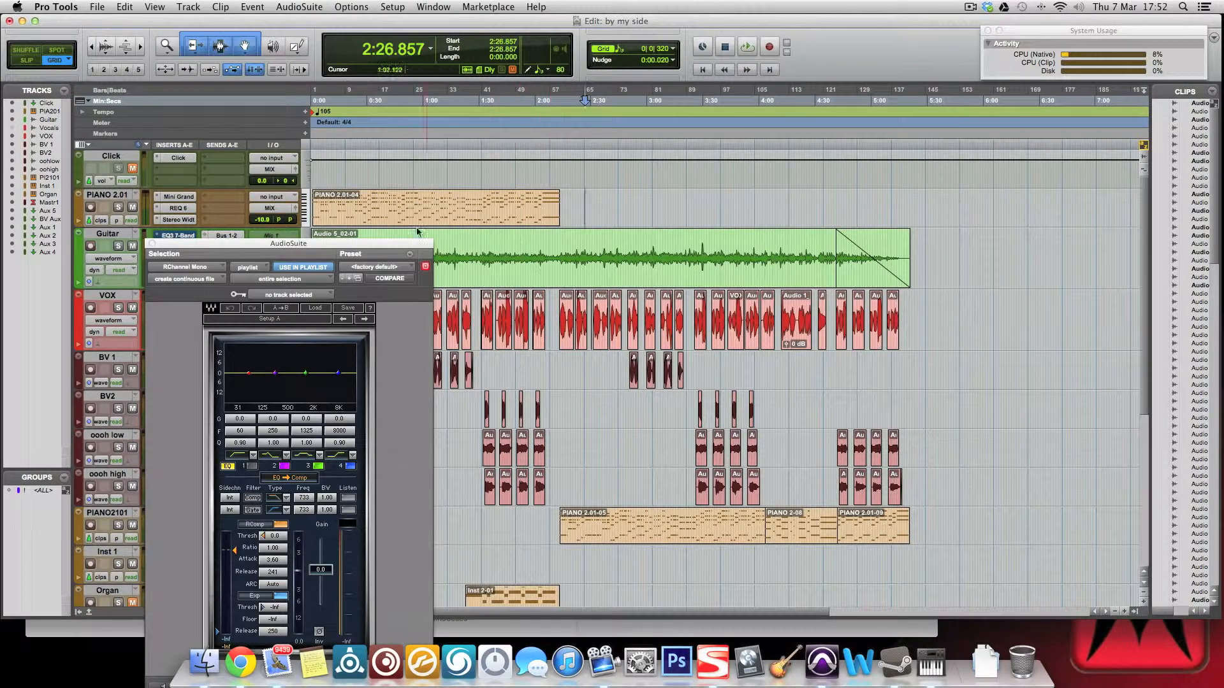
left_click_drag(289, 243, 730, 114)
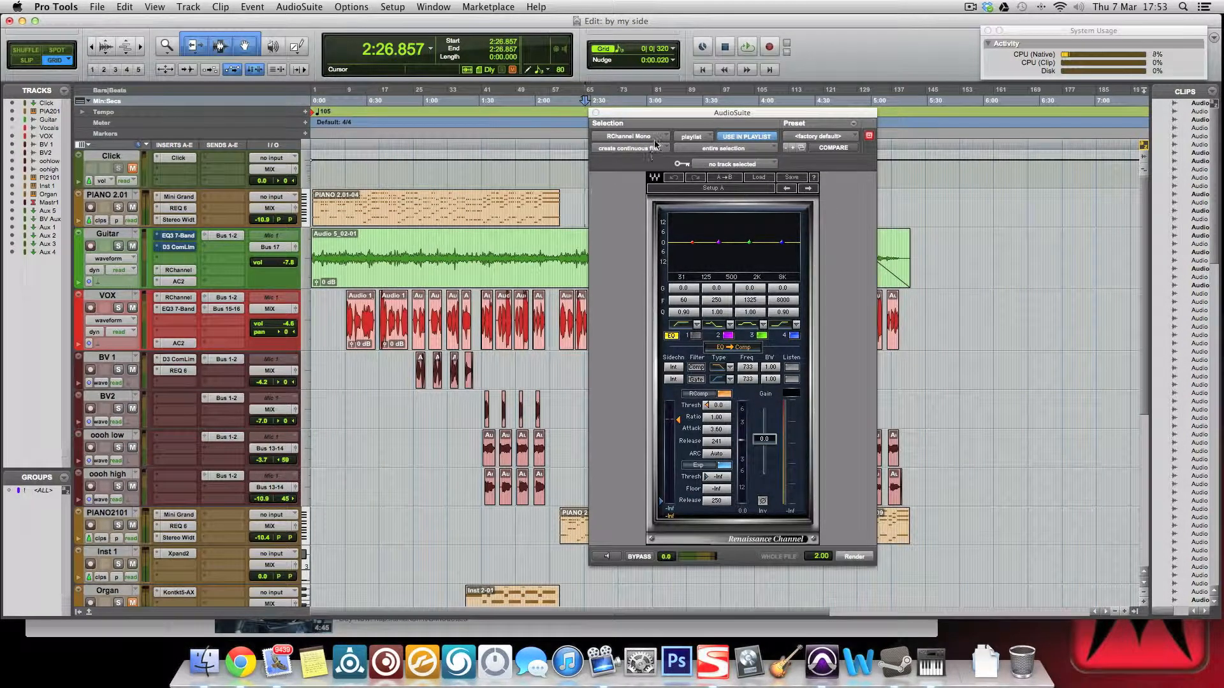
left_click(820, 135)
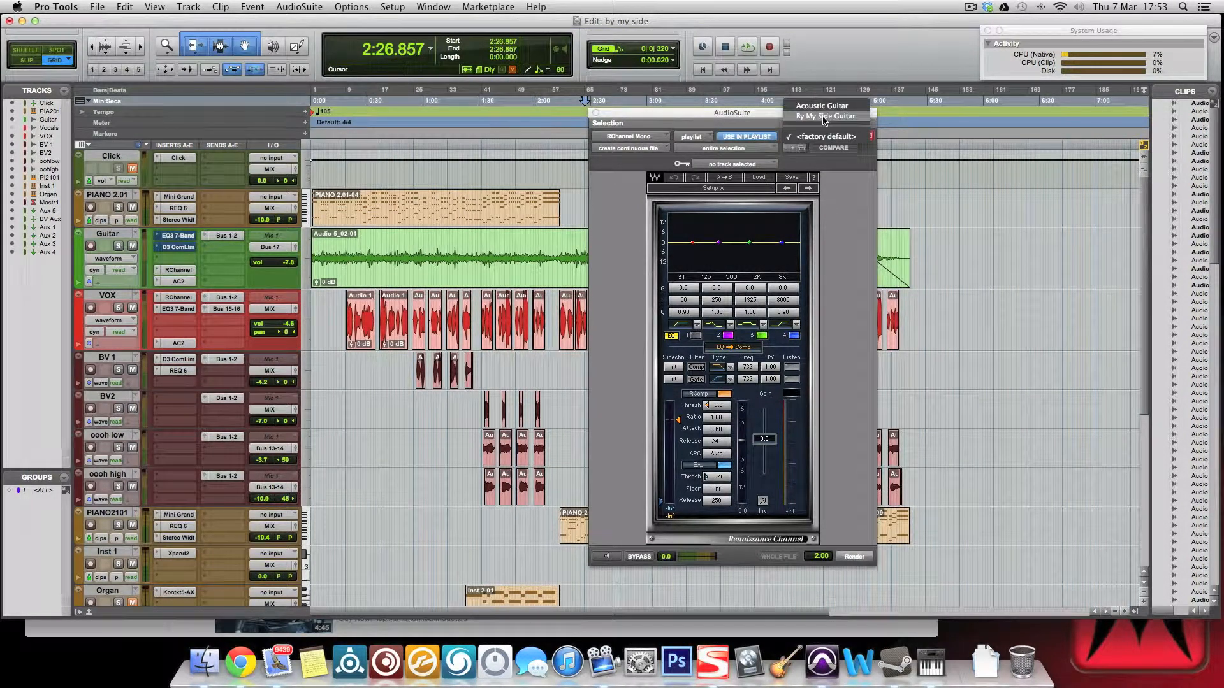
left_click(824, 116)
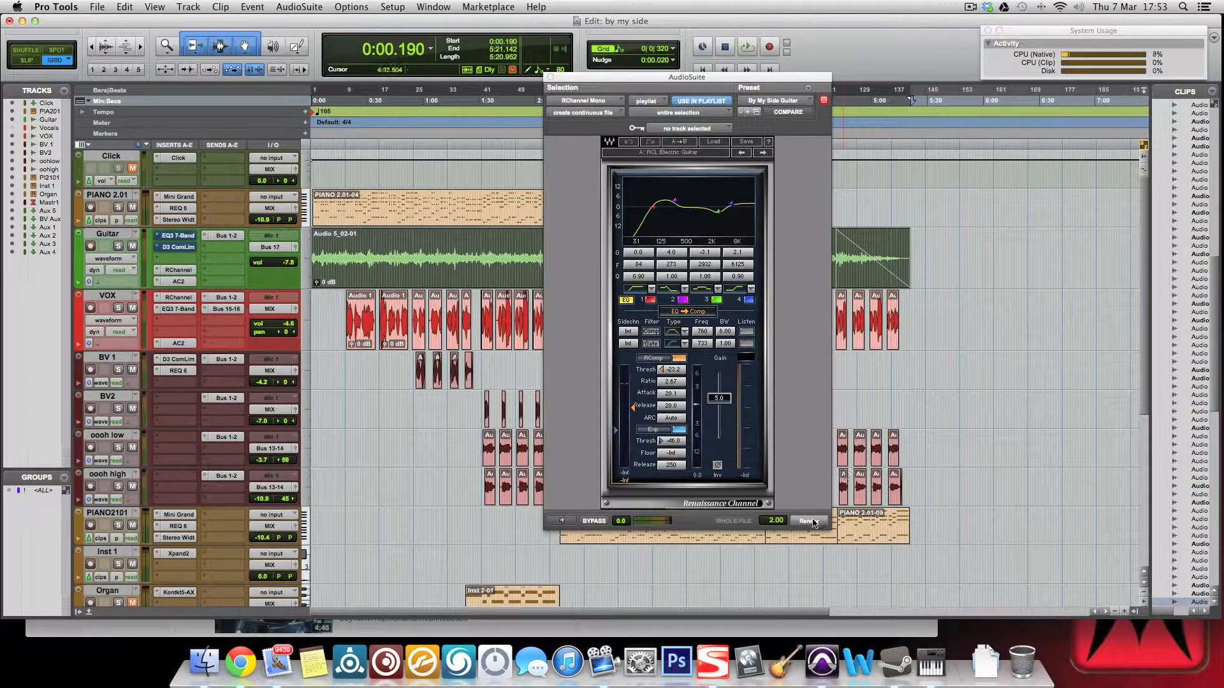
left_click(807, 521)
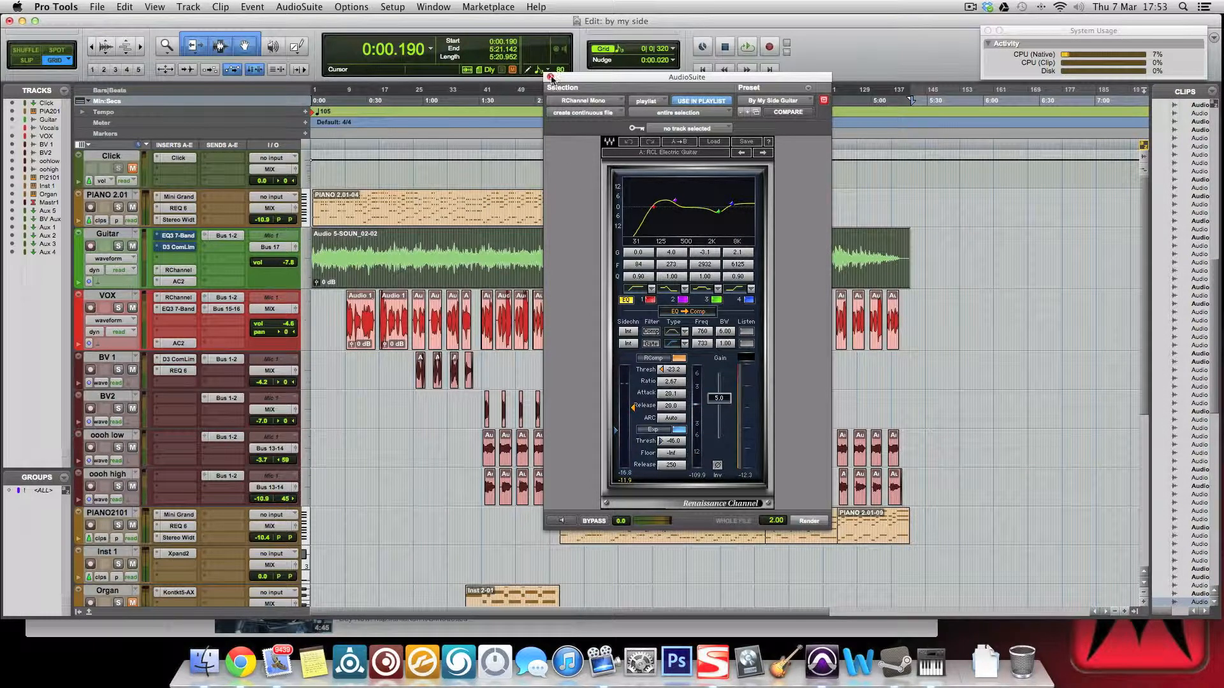
left_click(550, 78)
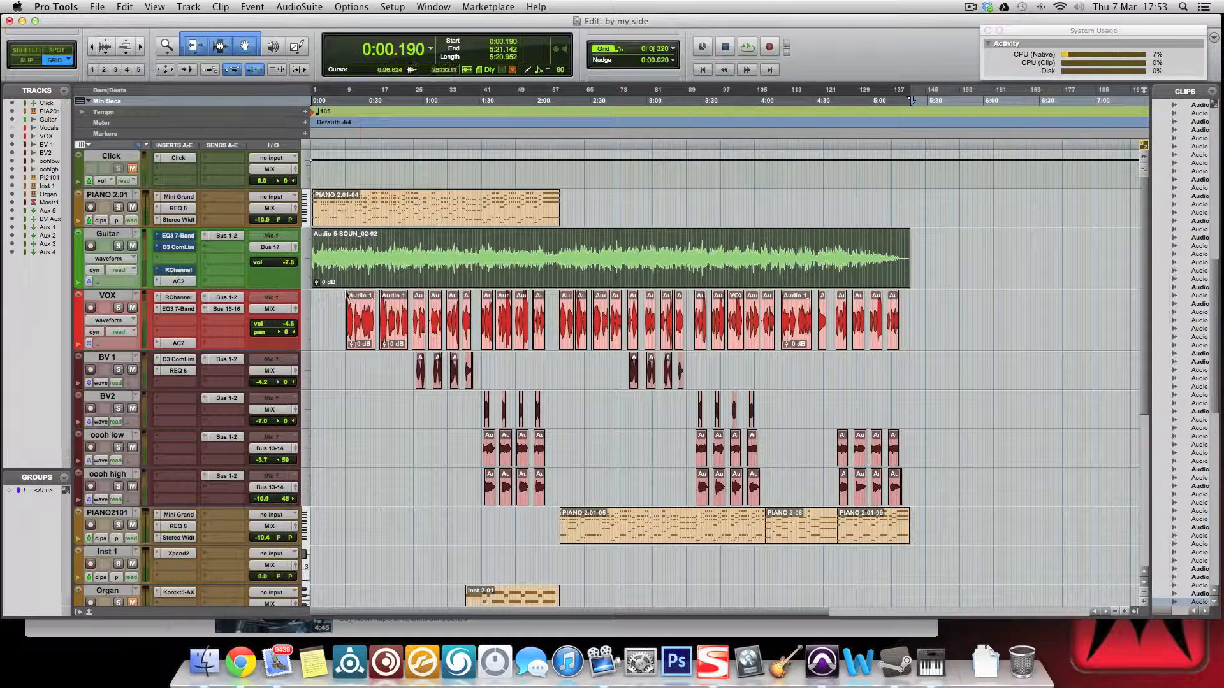
Send Guitar's output back to the main mix and open its Analog Channel insert
left_click(745, 46)
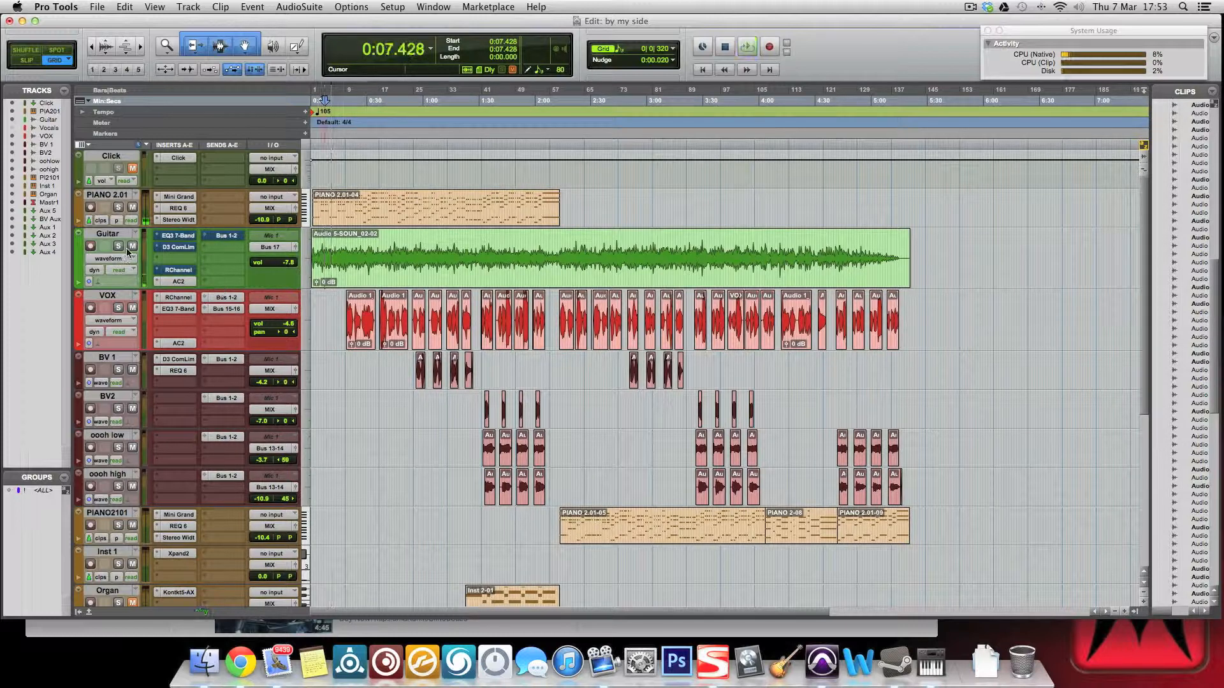
left_click(746, 47)
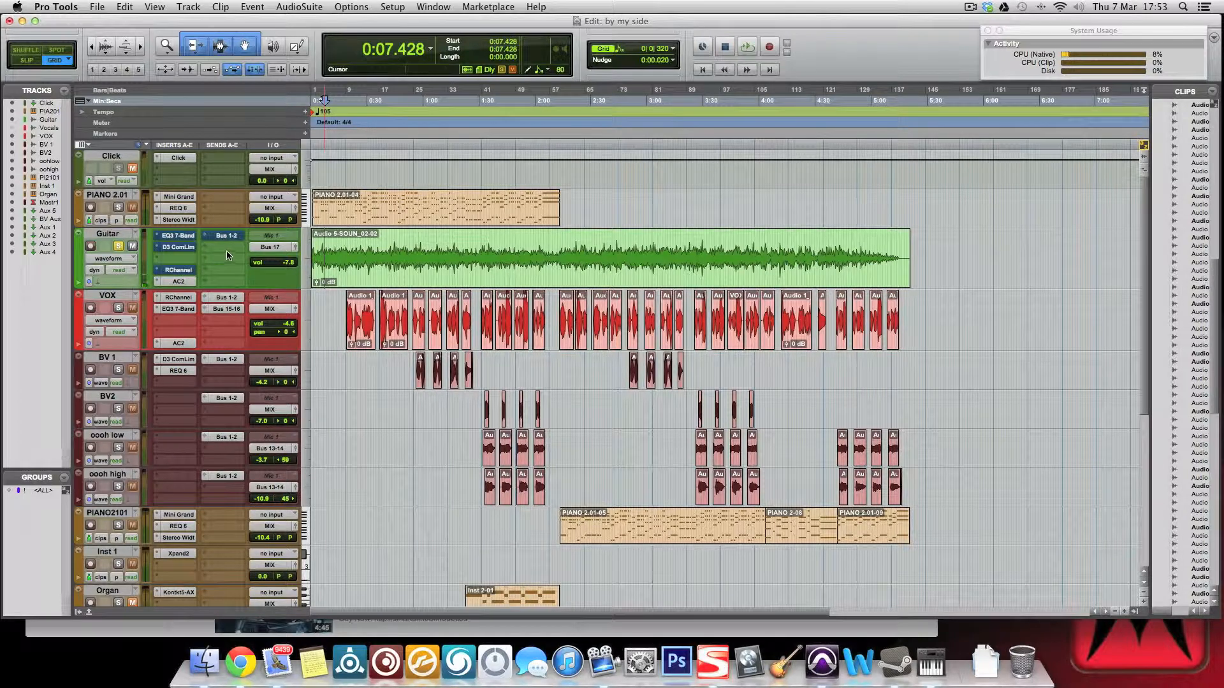
left_click(269, 259)
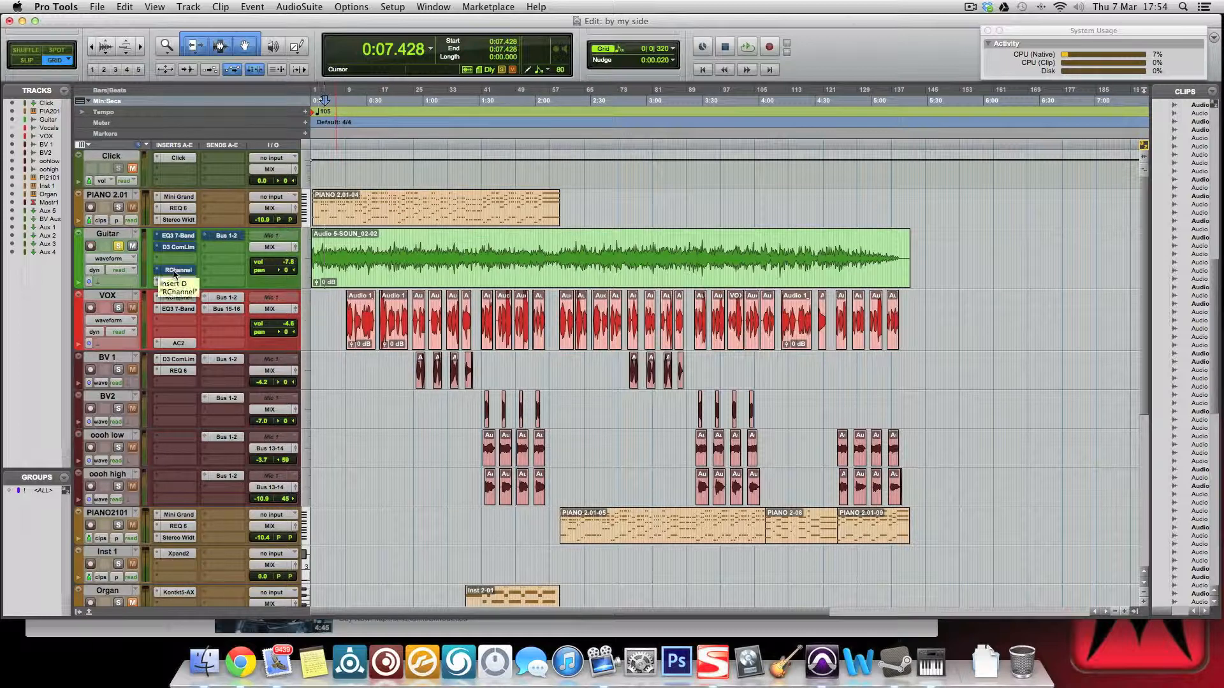
left_click(177, 269)
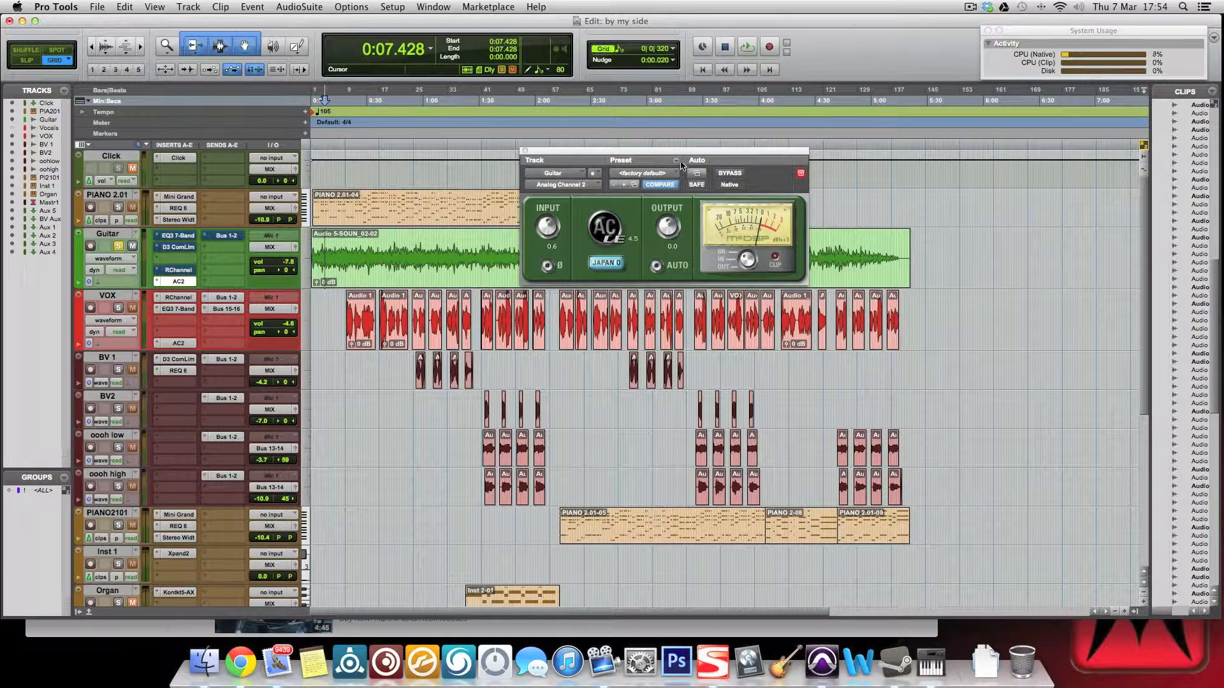
Save the Analog Channel settings as the preset 'Guitar Sat'
left_click(695, 173)
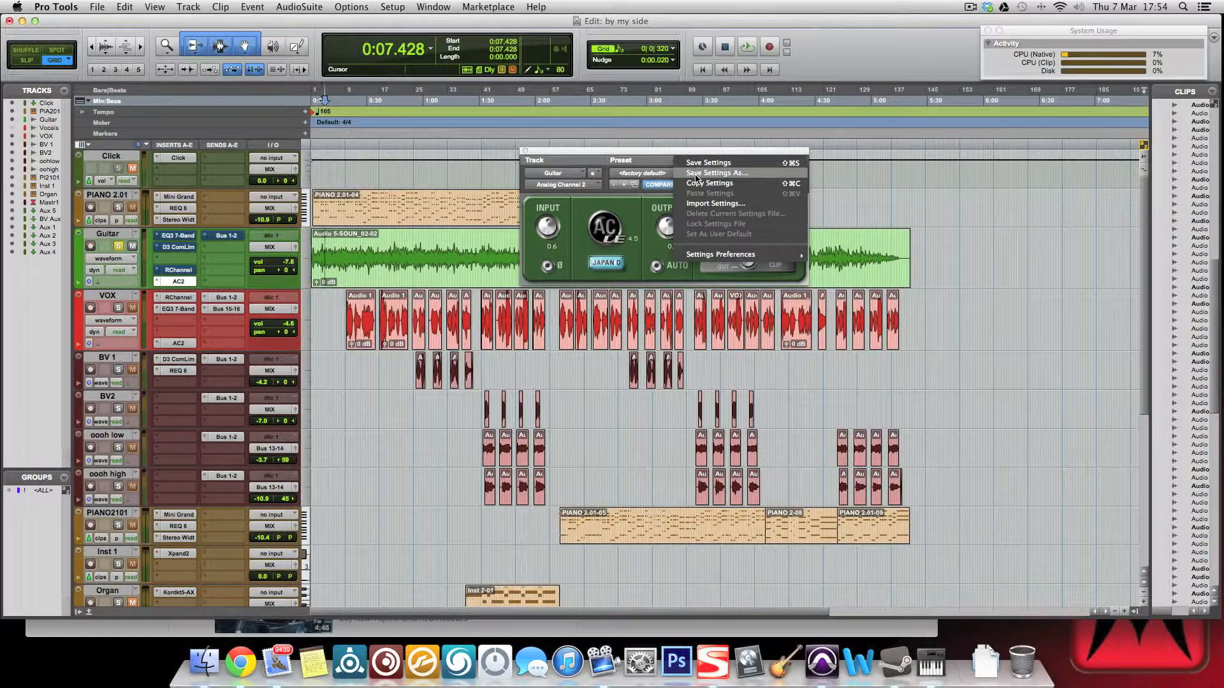
left_click(716, 173)
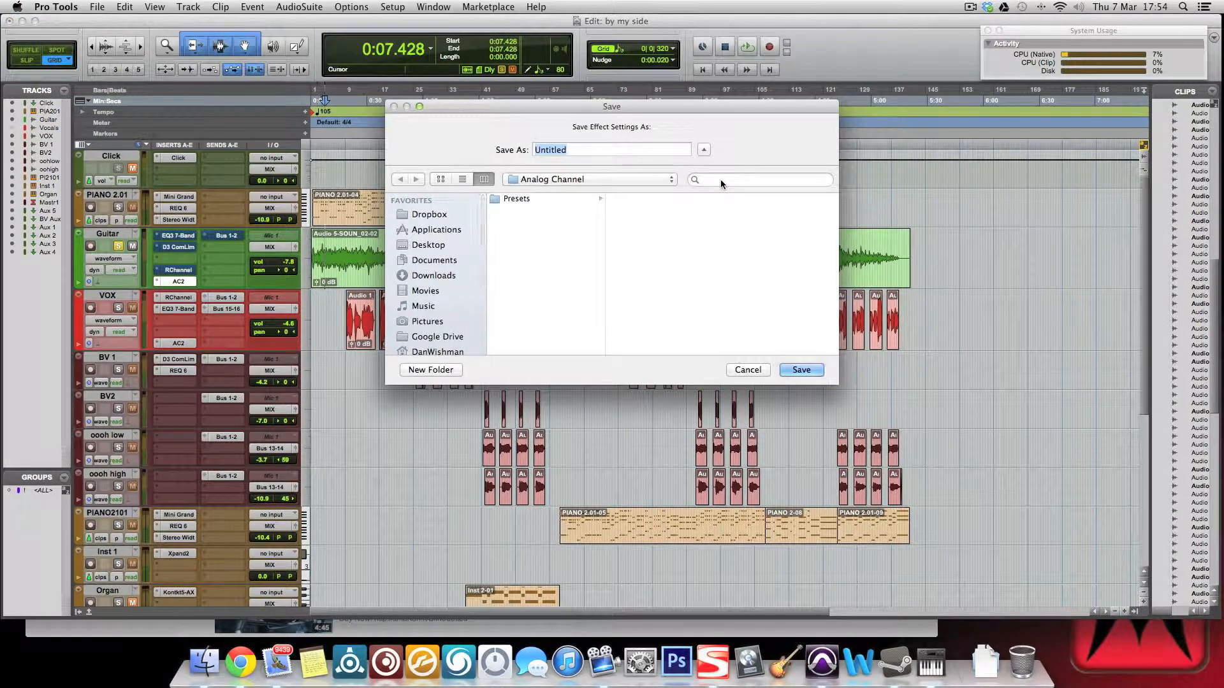
type("Guitar")
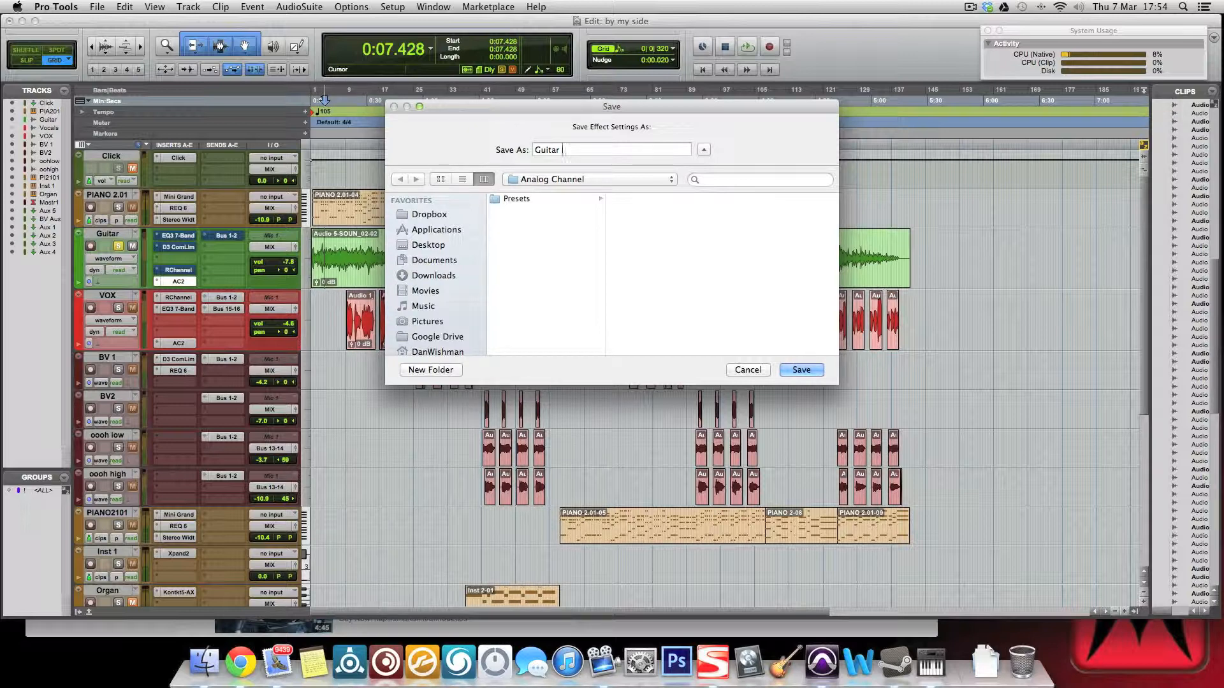
type("Sat")
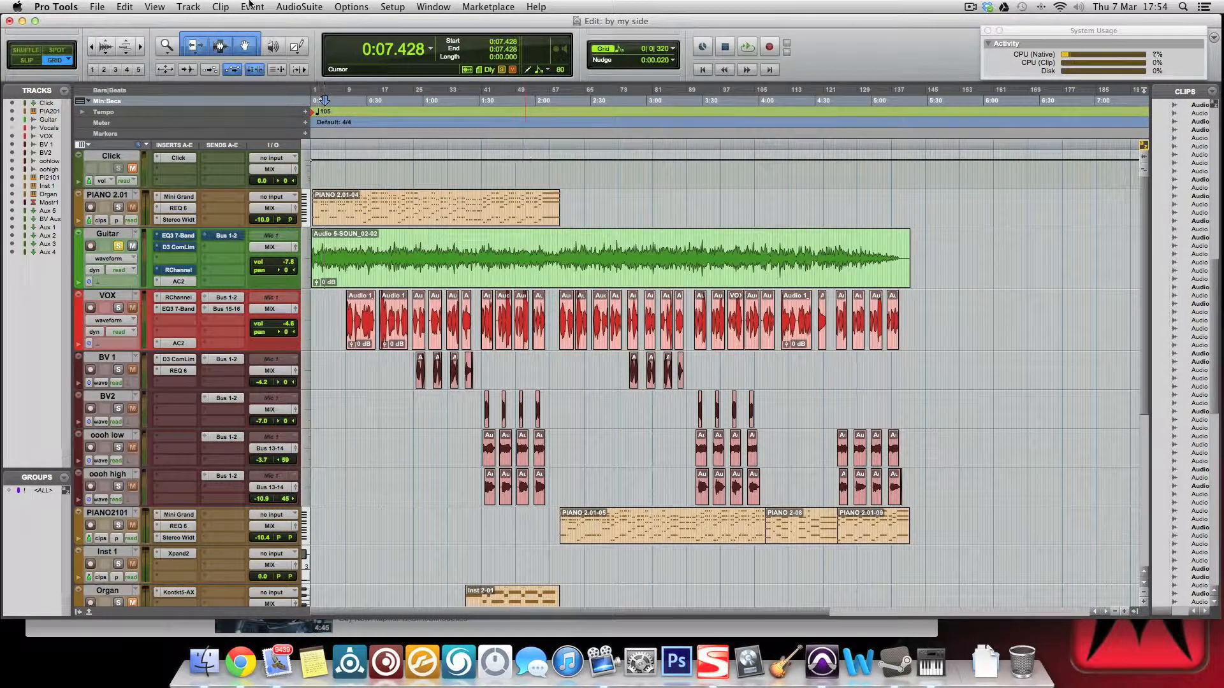
Render the Guitar clip with AudioSuite Analog Channel 2 mono using Guitar Sat
left_click(299, 7)
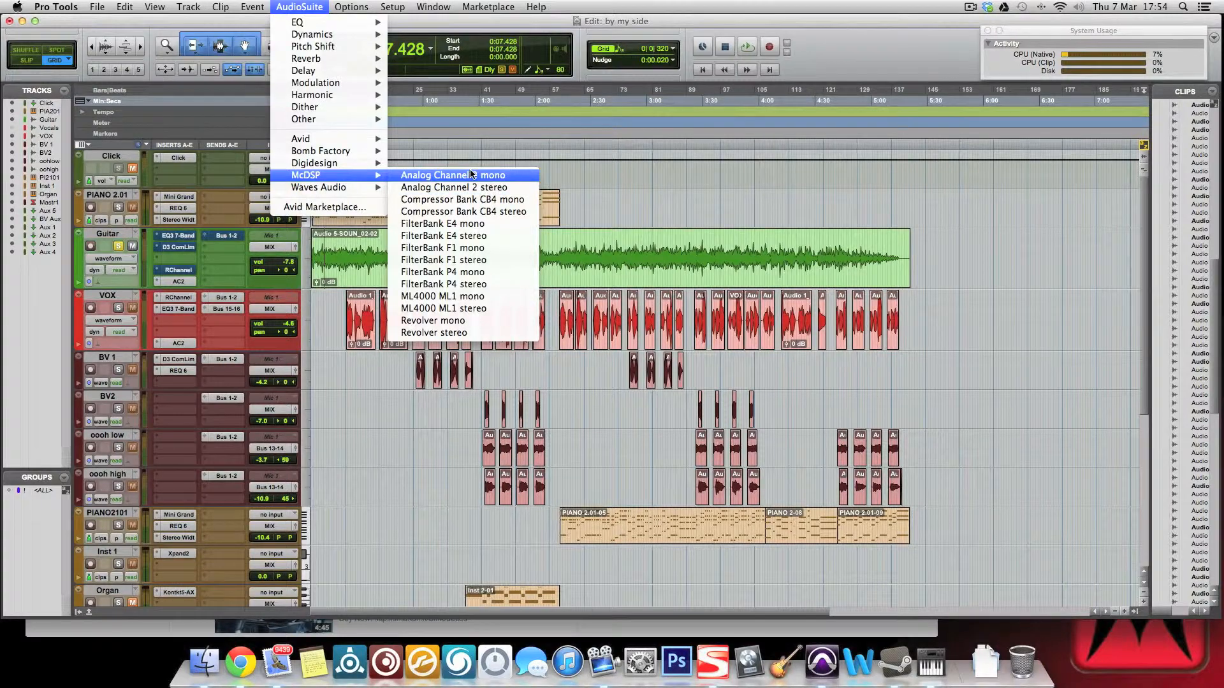
left_click(455, 187)
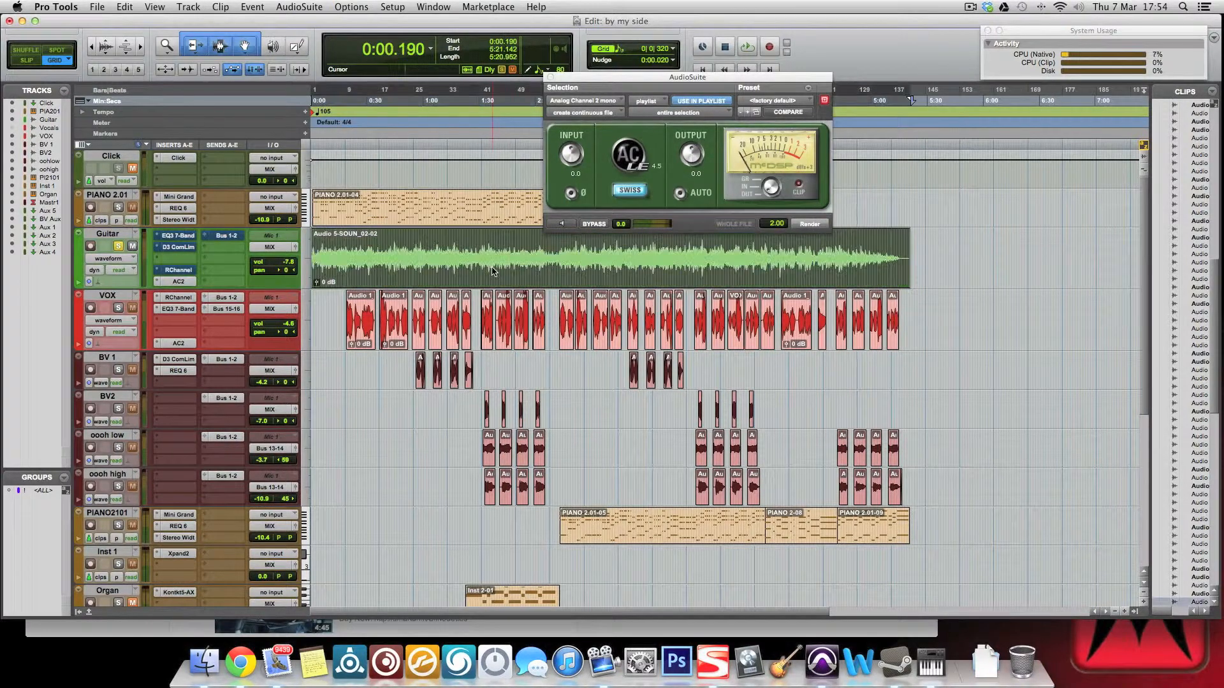
left_click(775, 100)
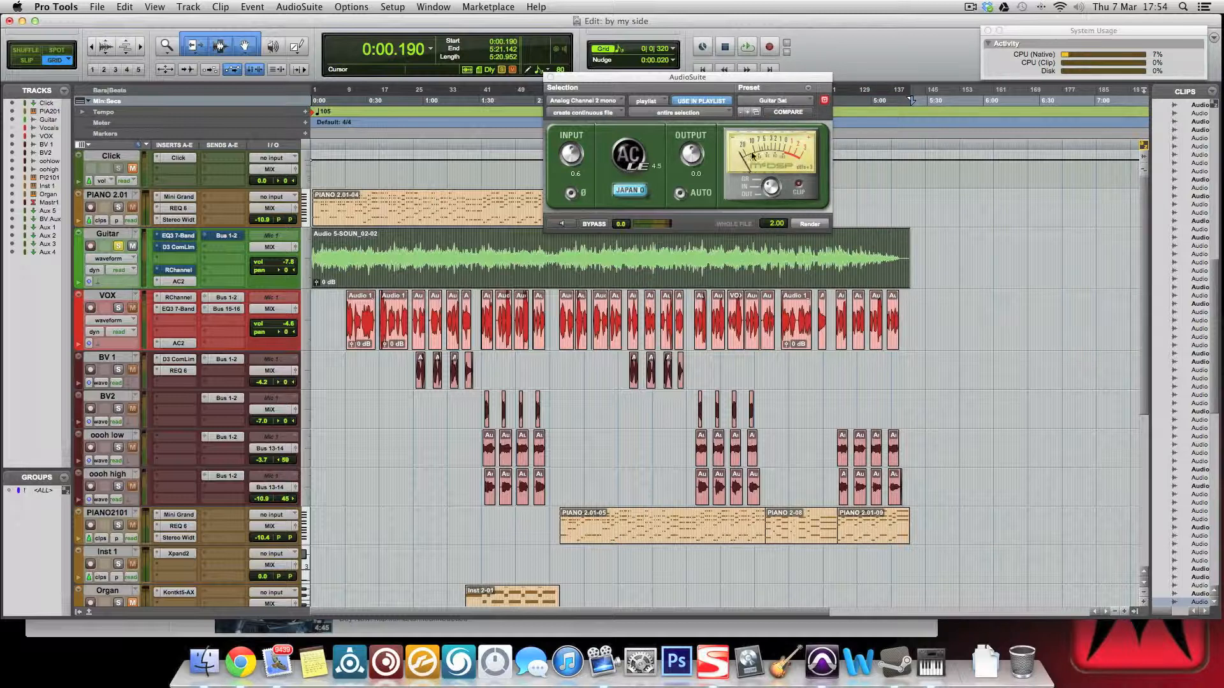
left_click(809, 223)
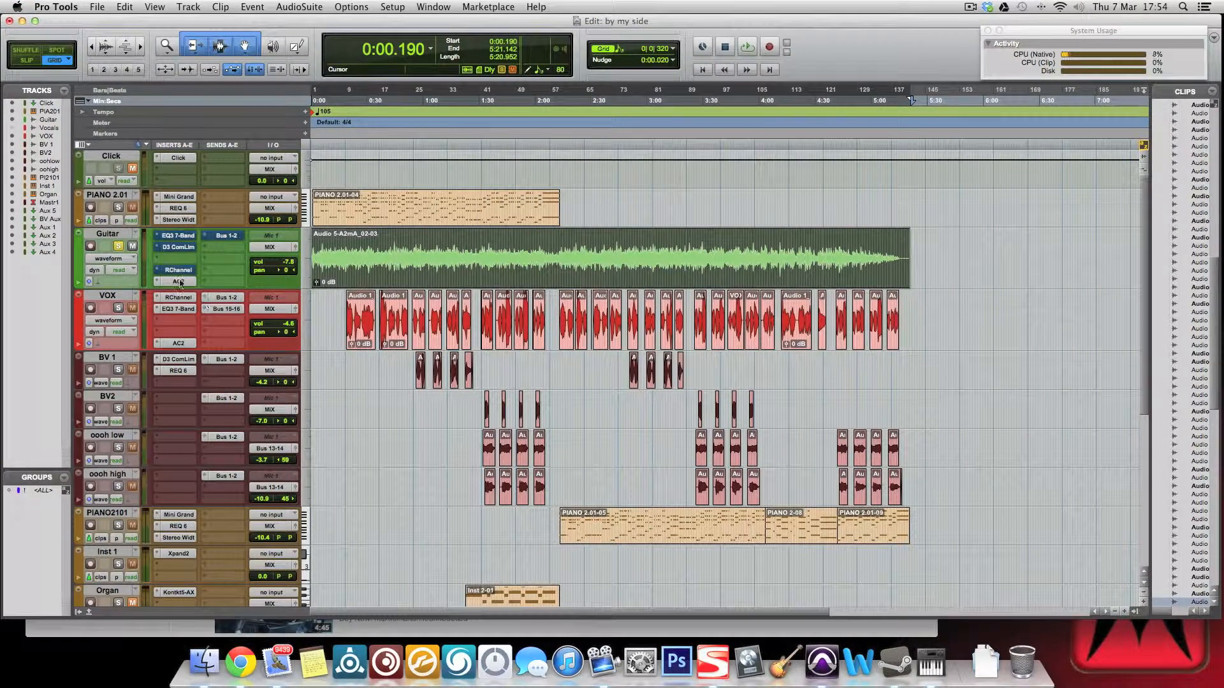
left_click(746, 46)
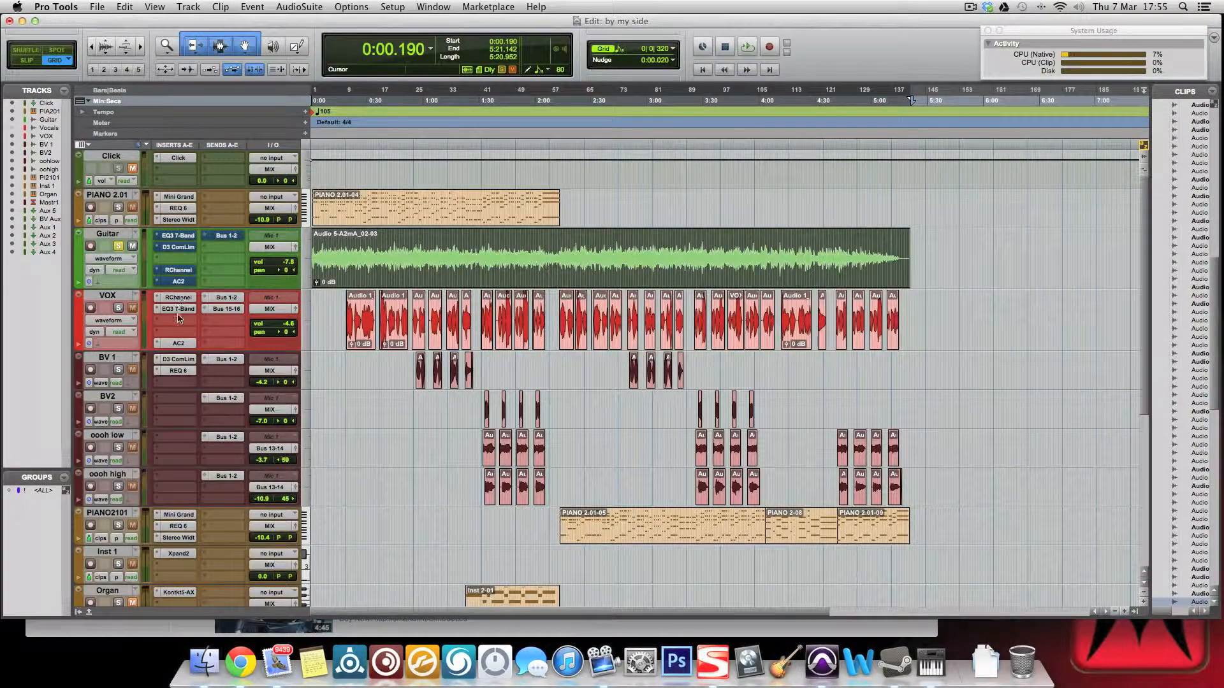
left_click(441, 345)
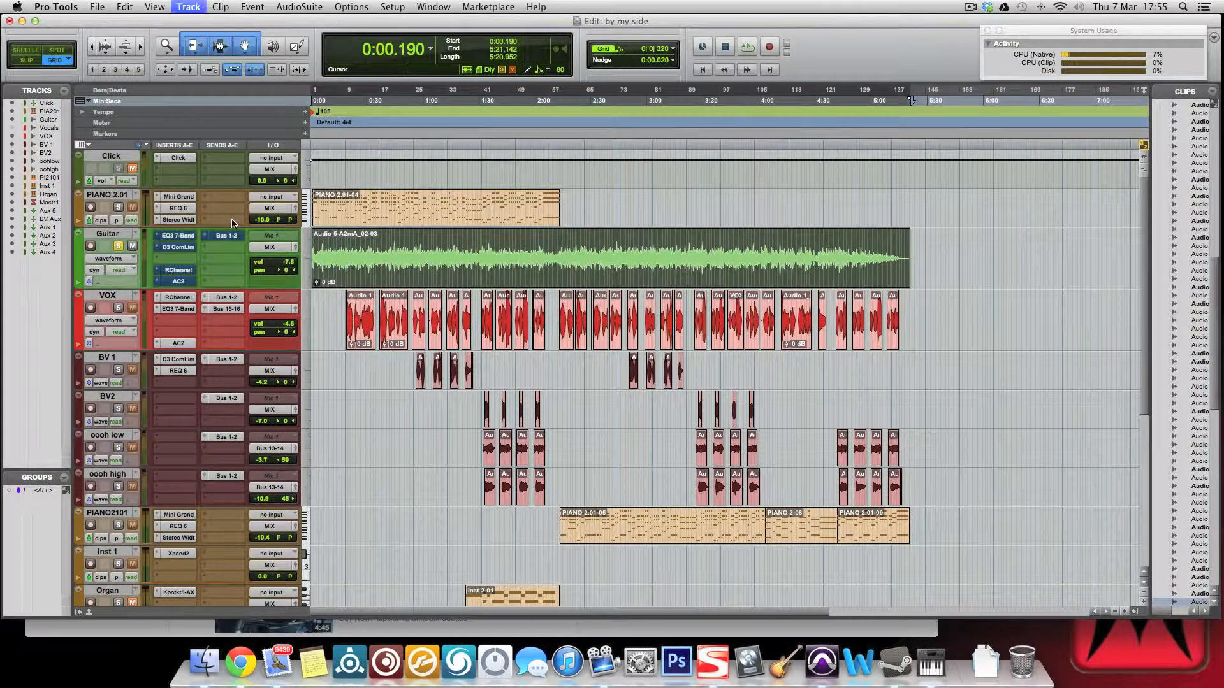
Add a stereo PianoBounce audio track fed by PIANO 2.01 through Bus 17-18
left_click(540, 229)
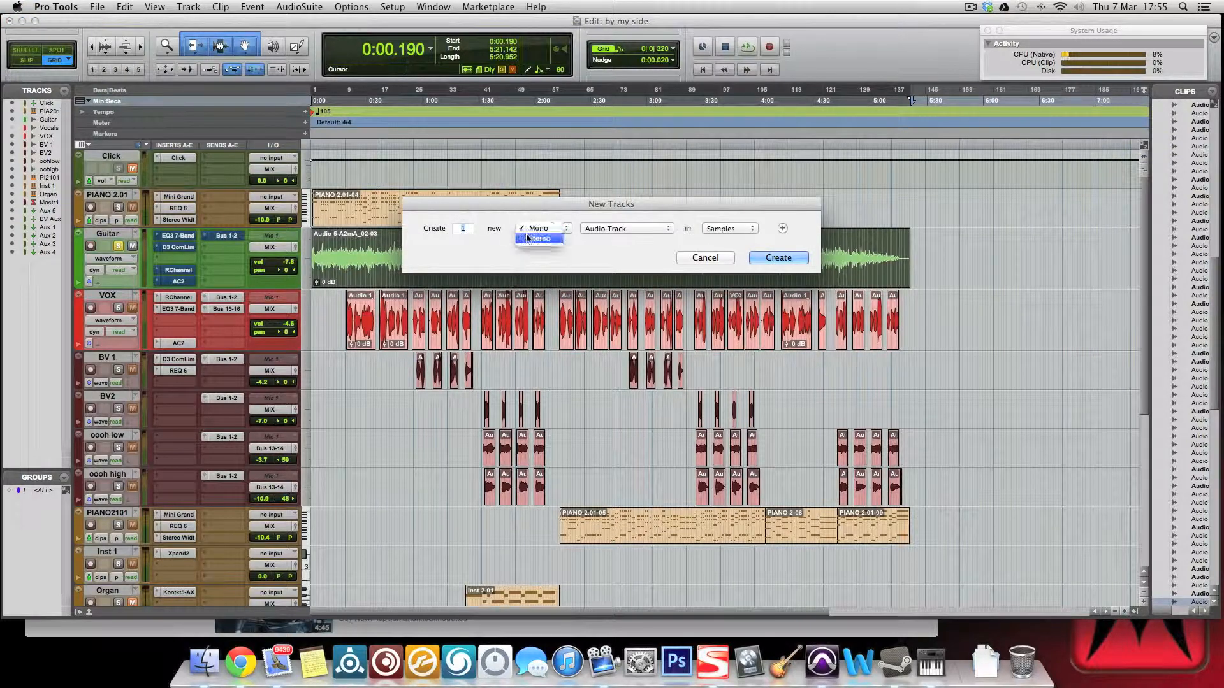
left_click(777, 258)
type("PianoBounc")
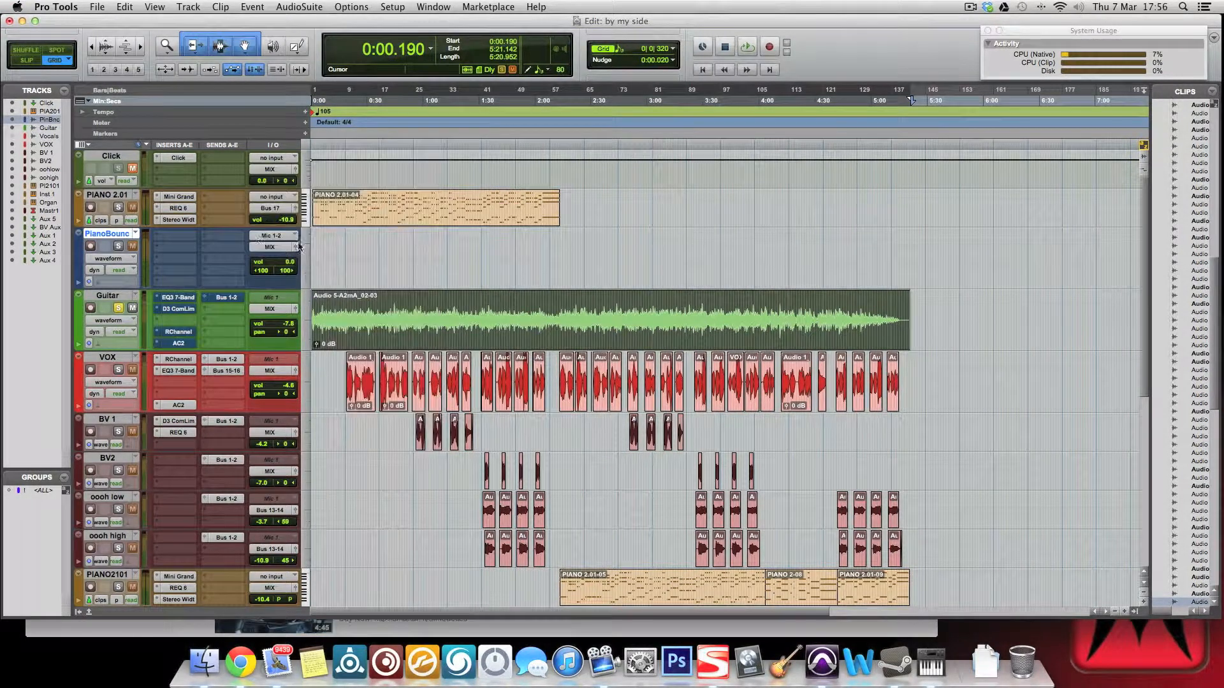
left_click(274, 236)
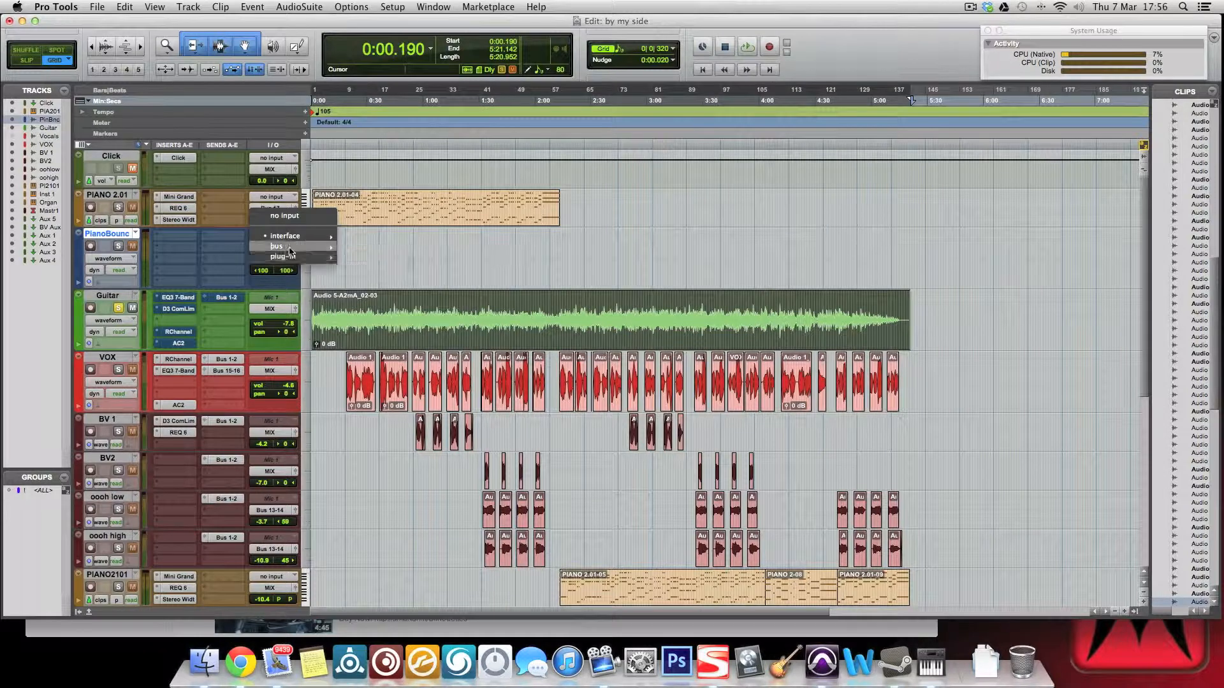
left_click(276, 246)
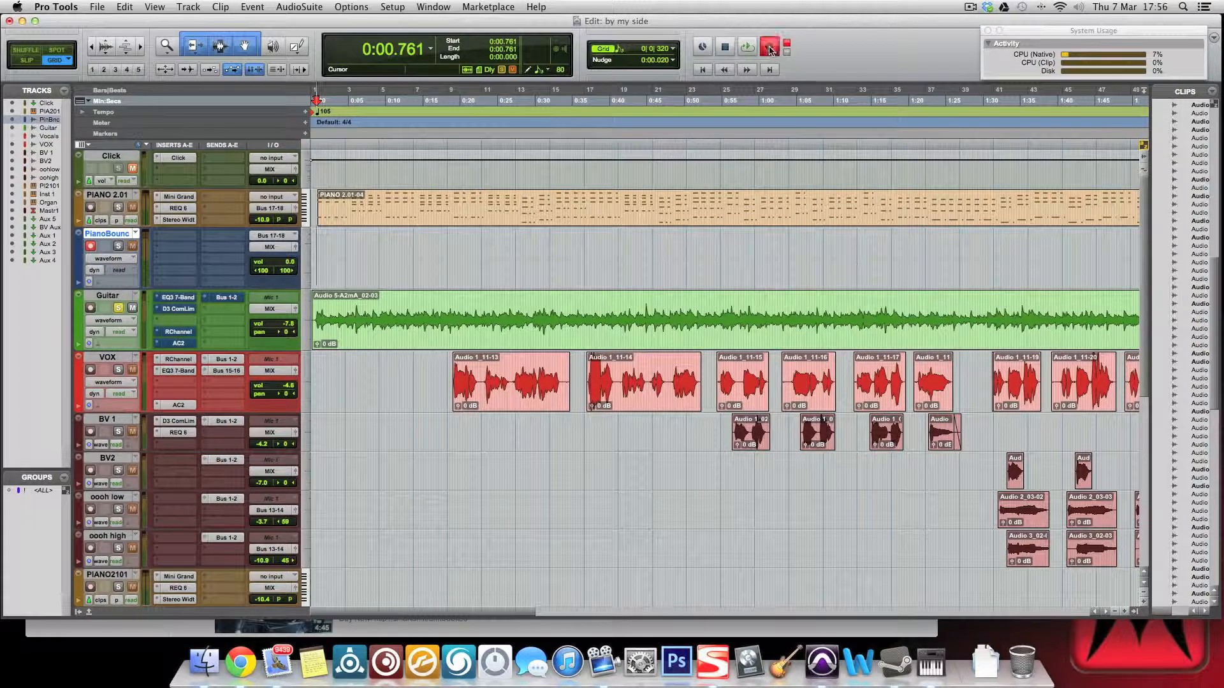
Record a short piano clip from Bus 17-18 onto PianoBounce at the session start
left_click(769, 47)
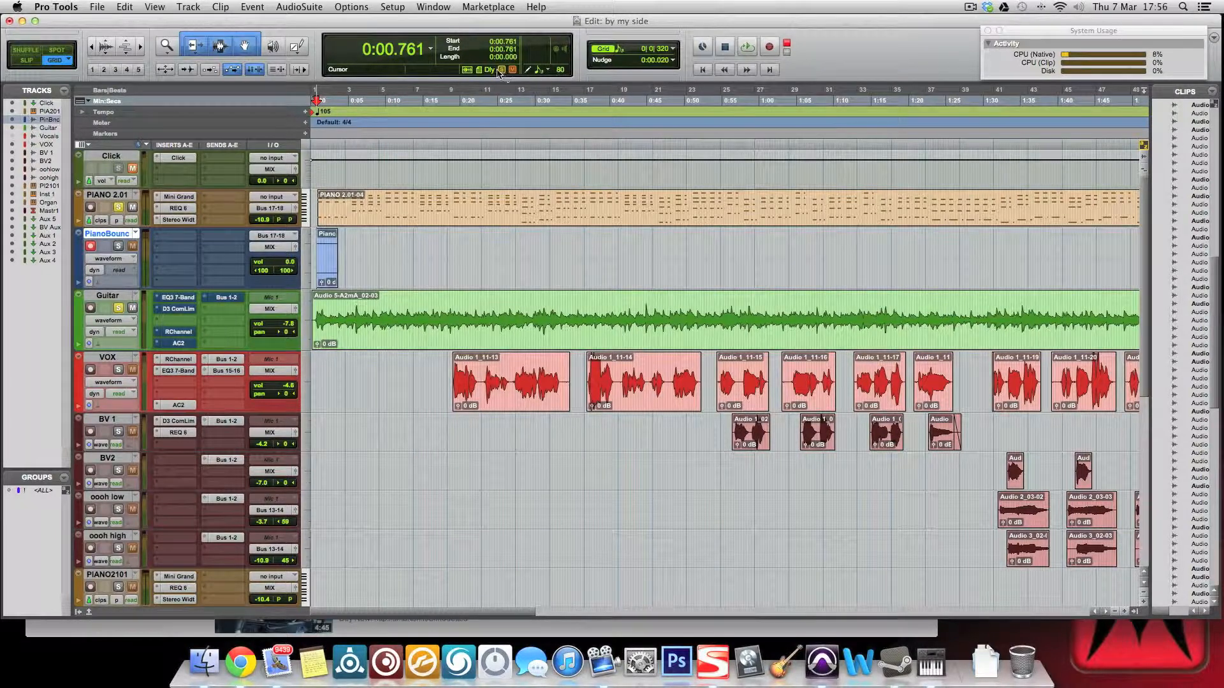
left_click(769, 47)
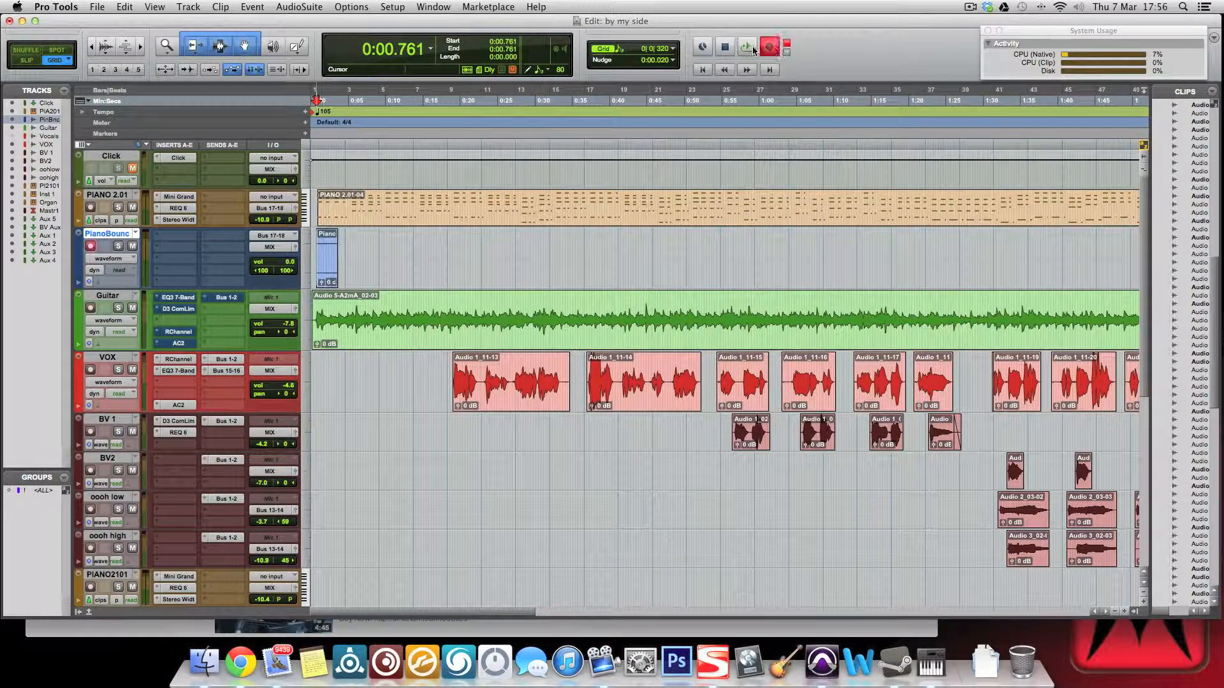
left_click(745, 46)
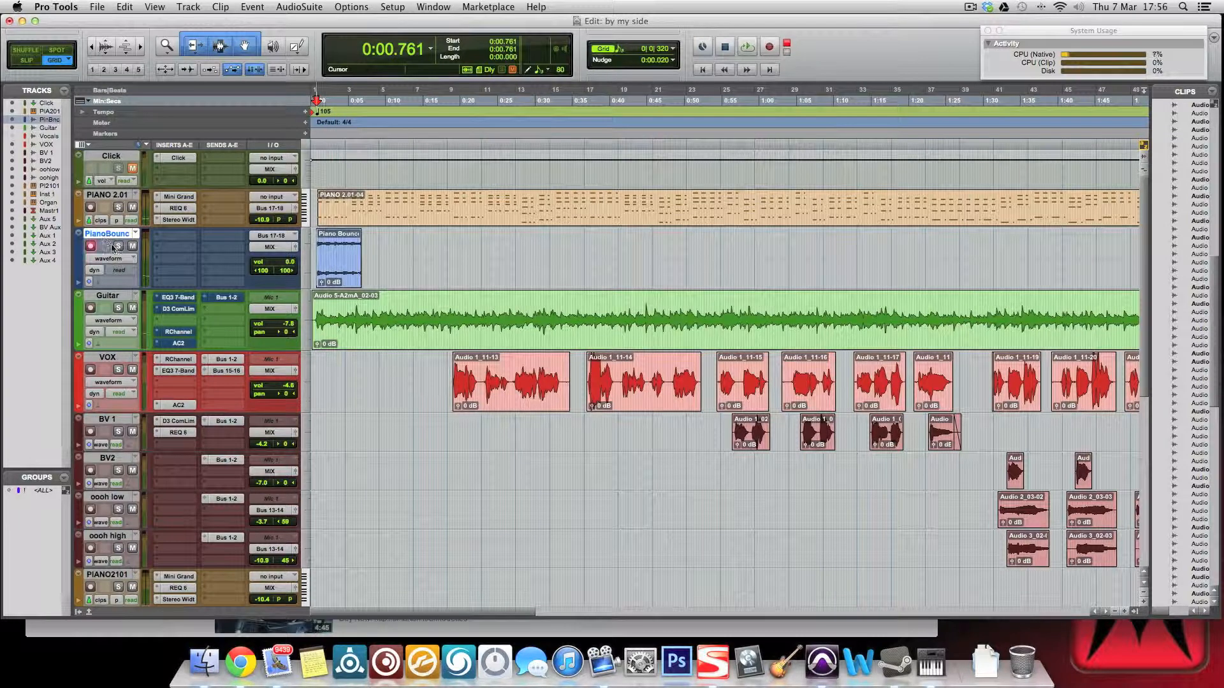
left_click(701, 70)
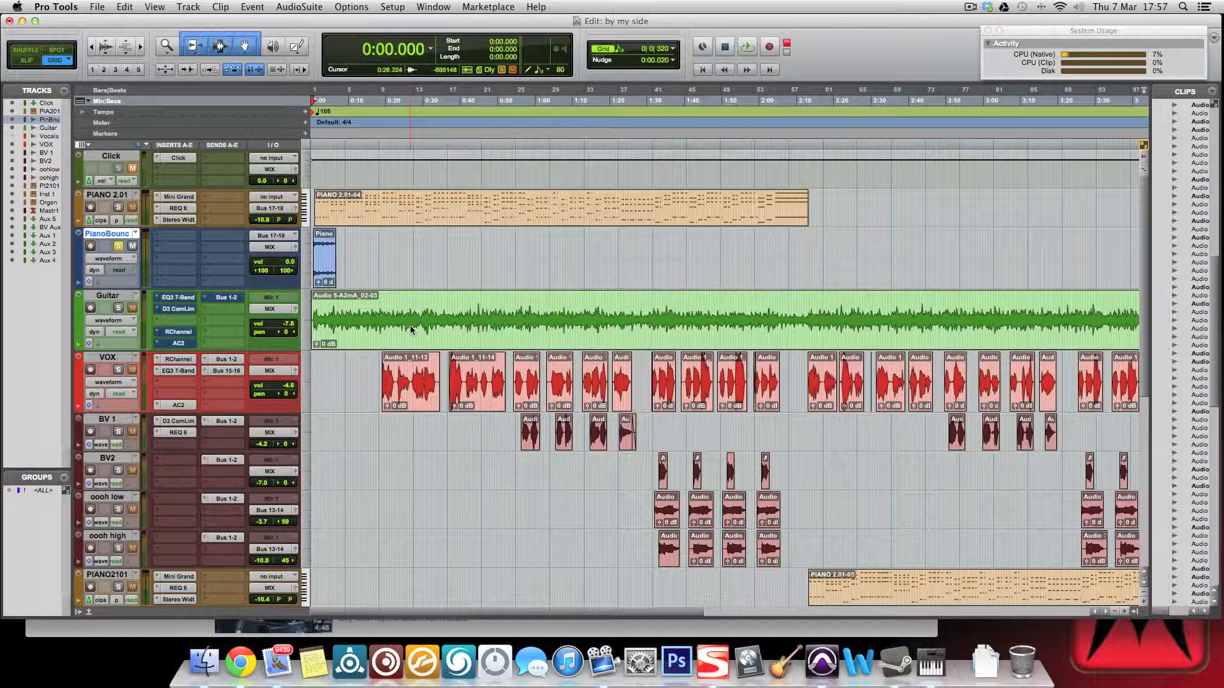
left_click(429, 317)
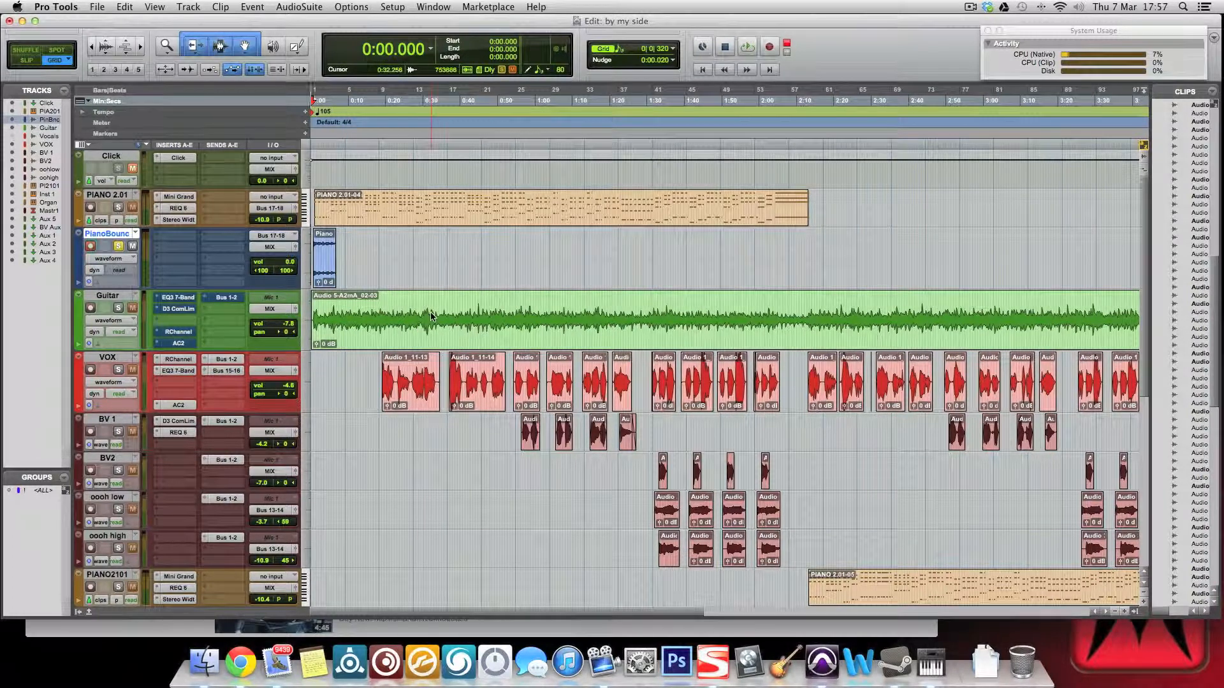